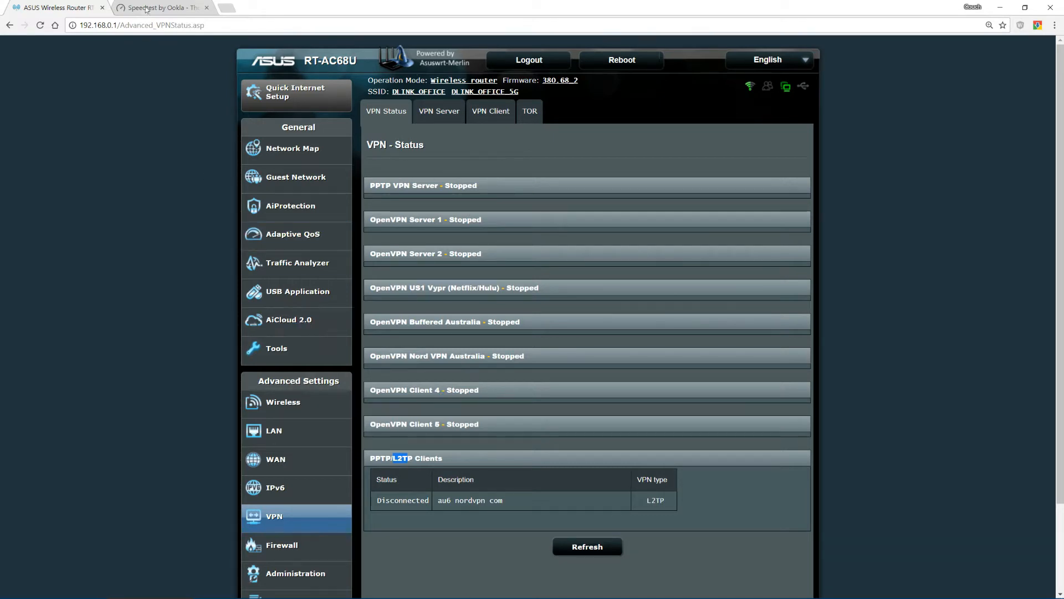
Run a speed test against Telstra Brisbane, yielding 11 ms ping, 91.27 Mbps down, 19.39 Mbps up
click(161, 8)
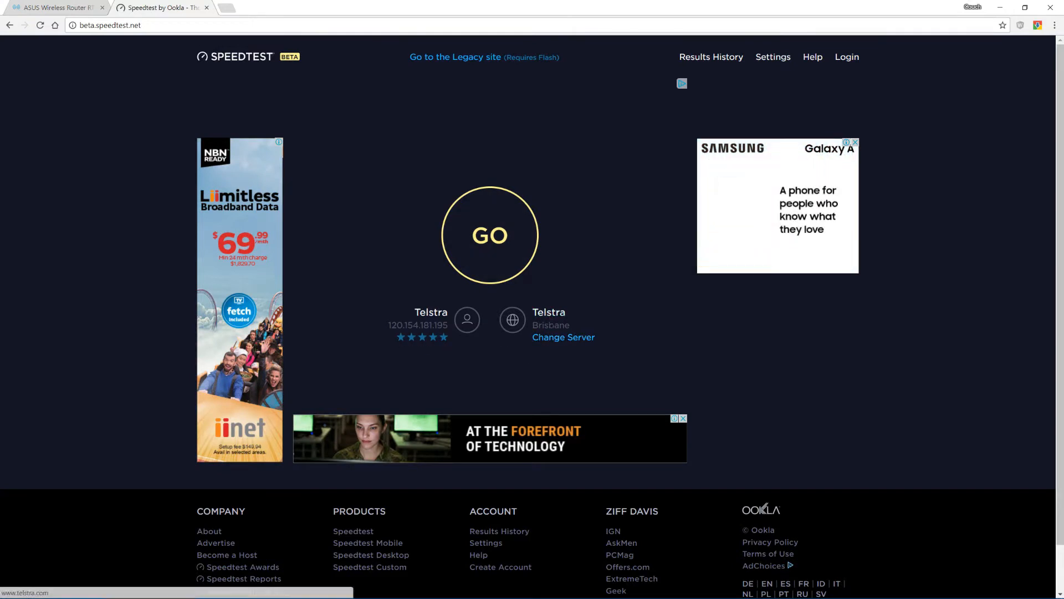
click(489, 235)
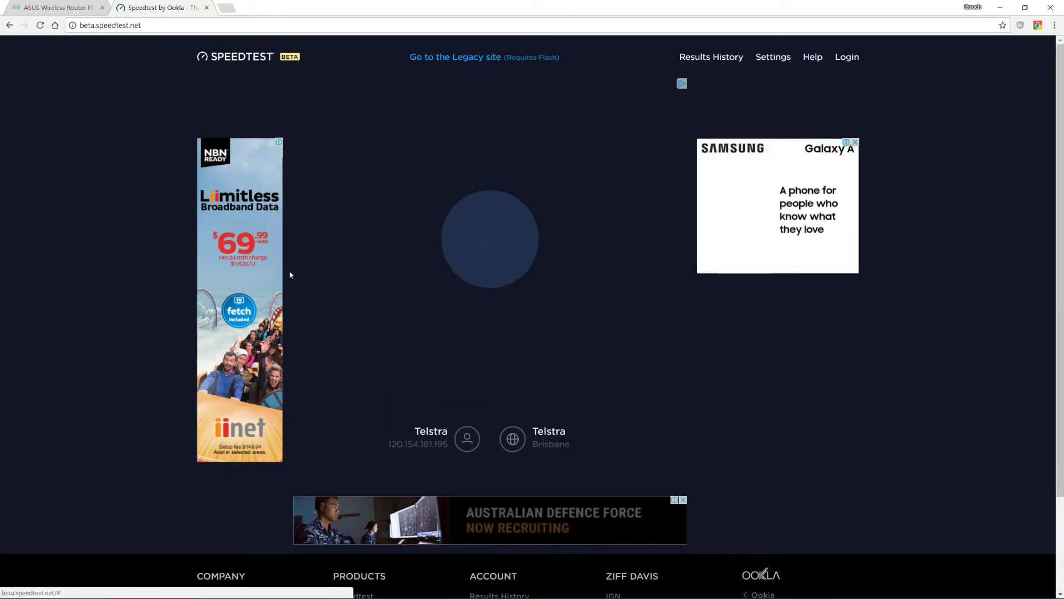
click(489, 238)
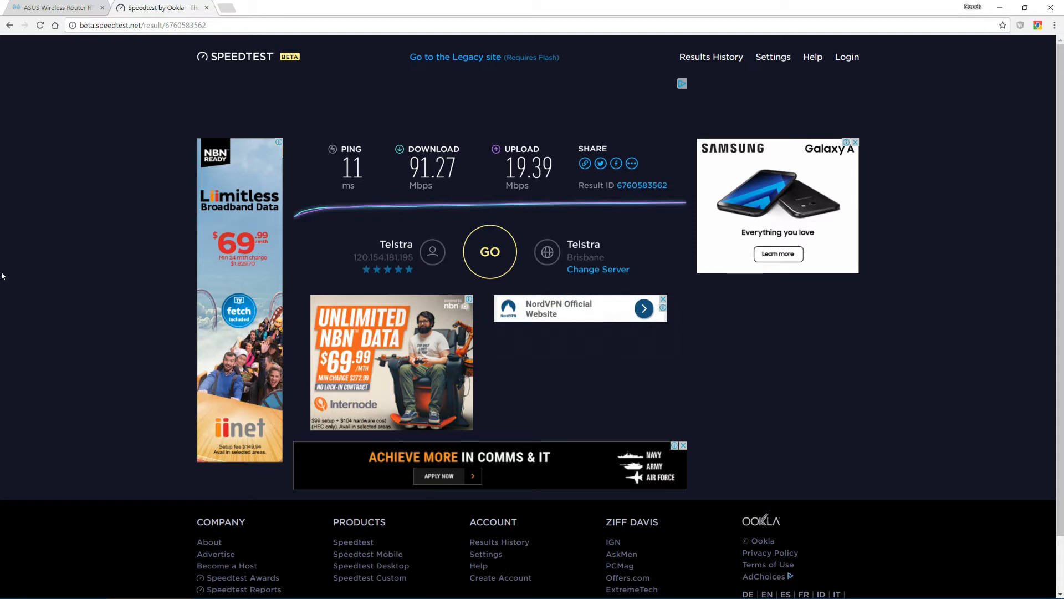
Turn the Nord VPN Australia OpenVPN client's service state ON in the router's VPN Client page
click(54, 8)
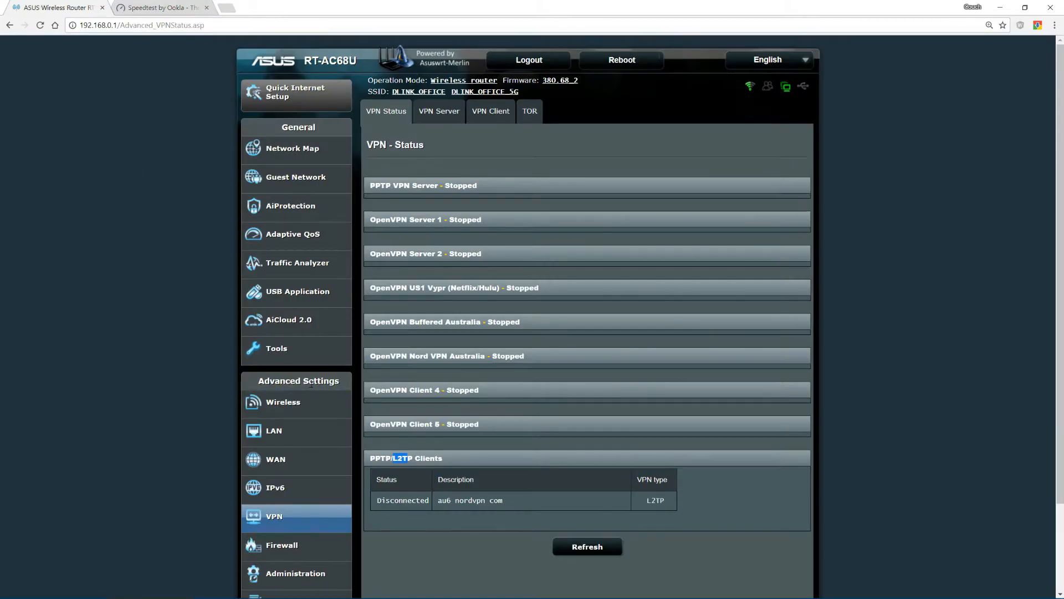
double_click(412, 356)
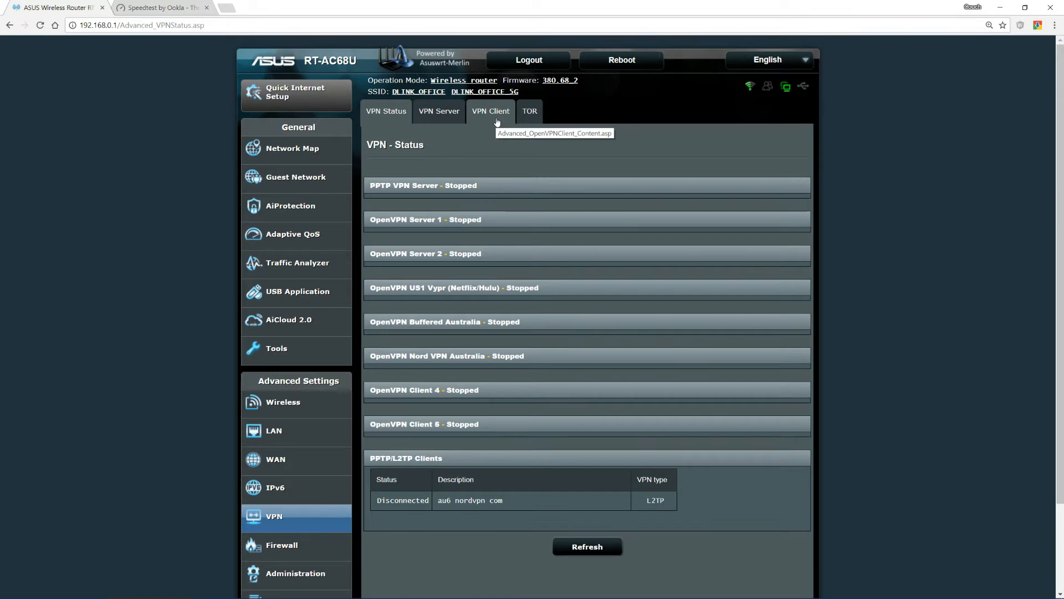
mouse_move(491, 115)
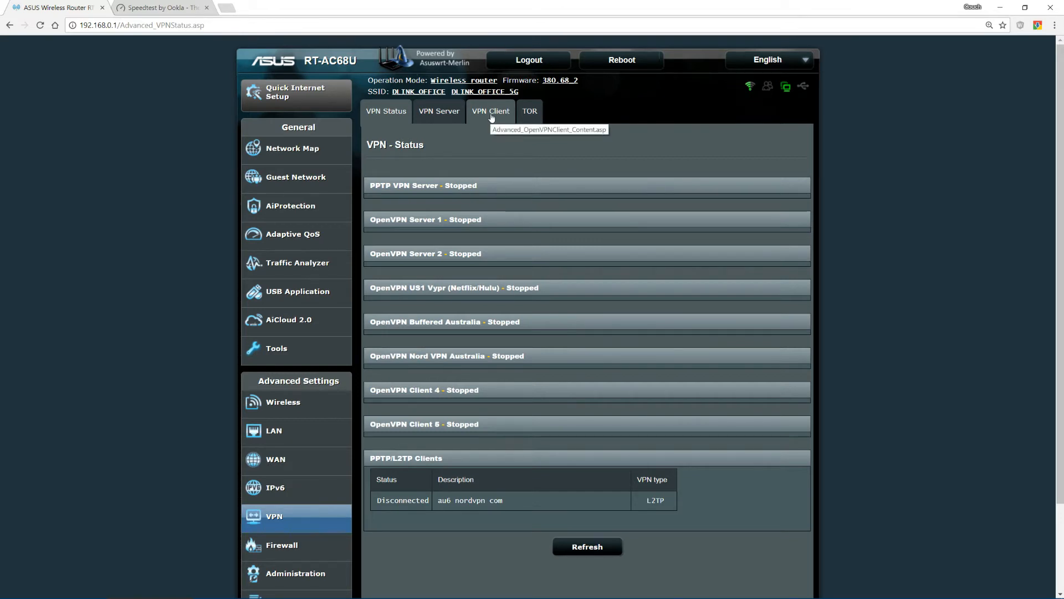
click(490, 111)
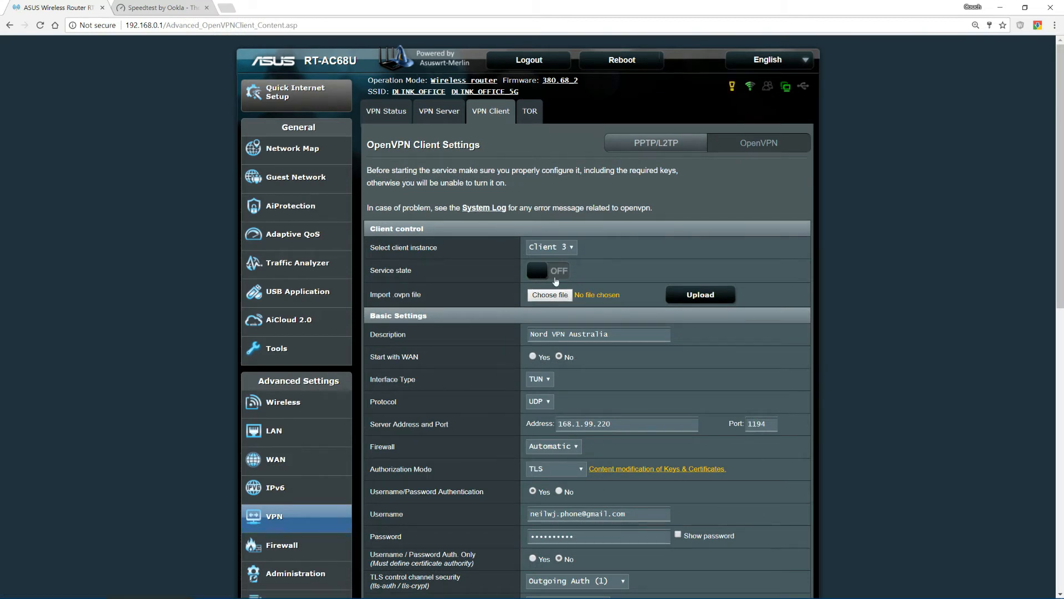
click(547, 270)
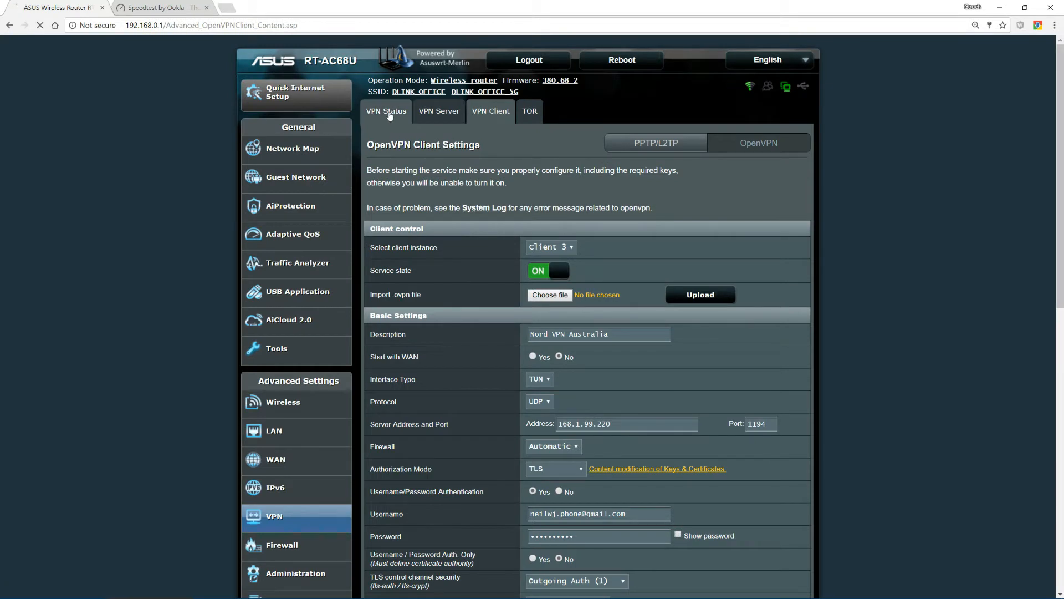
Verify on VPN Status that the OpenVPN client is connected via 168.1.99.220
click(386, 111)
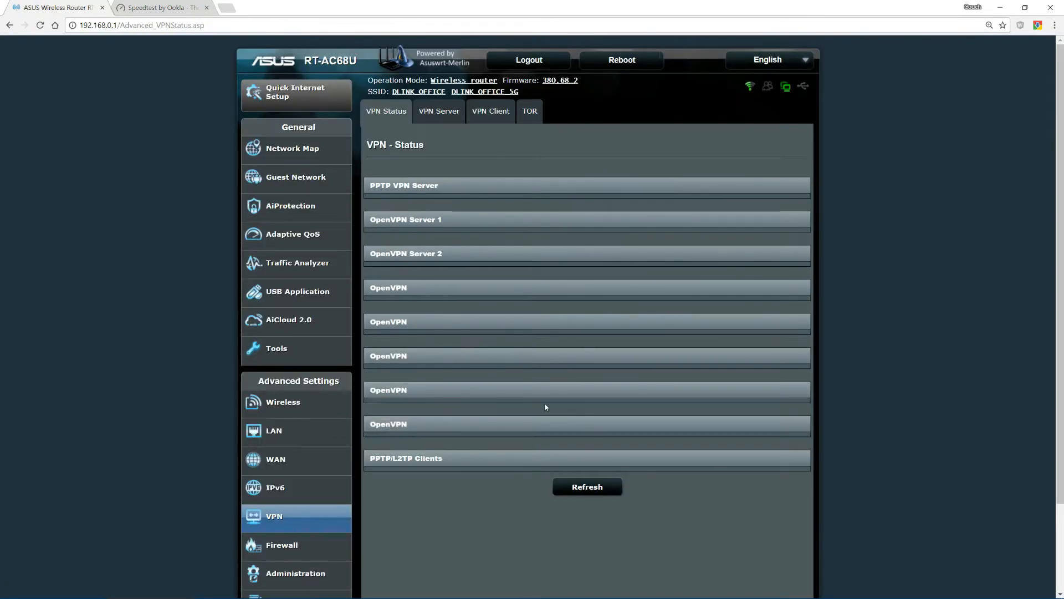
click(587, 486)
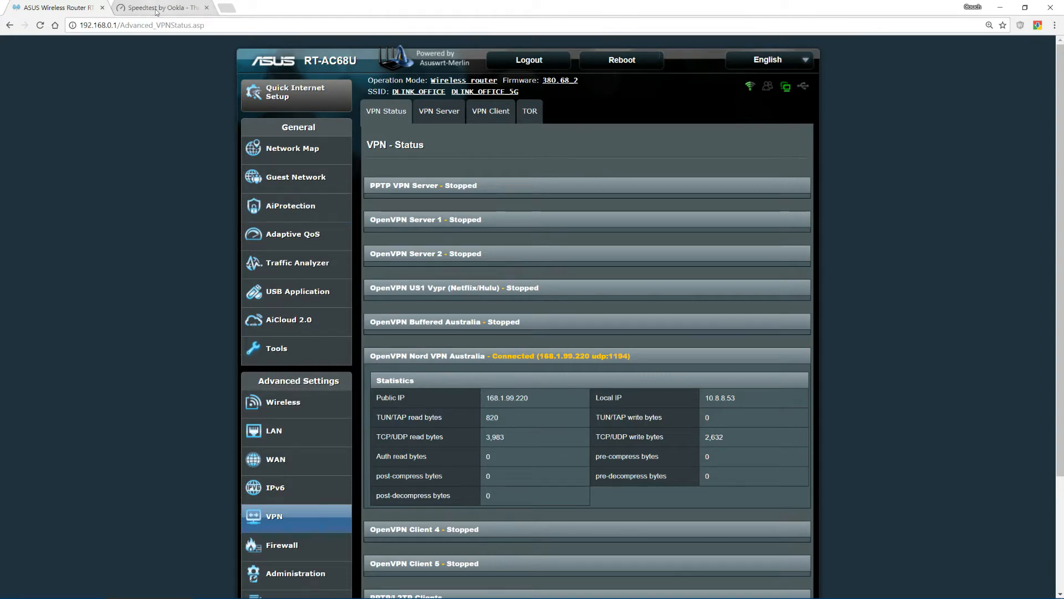
click(162, 7)
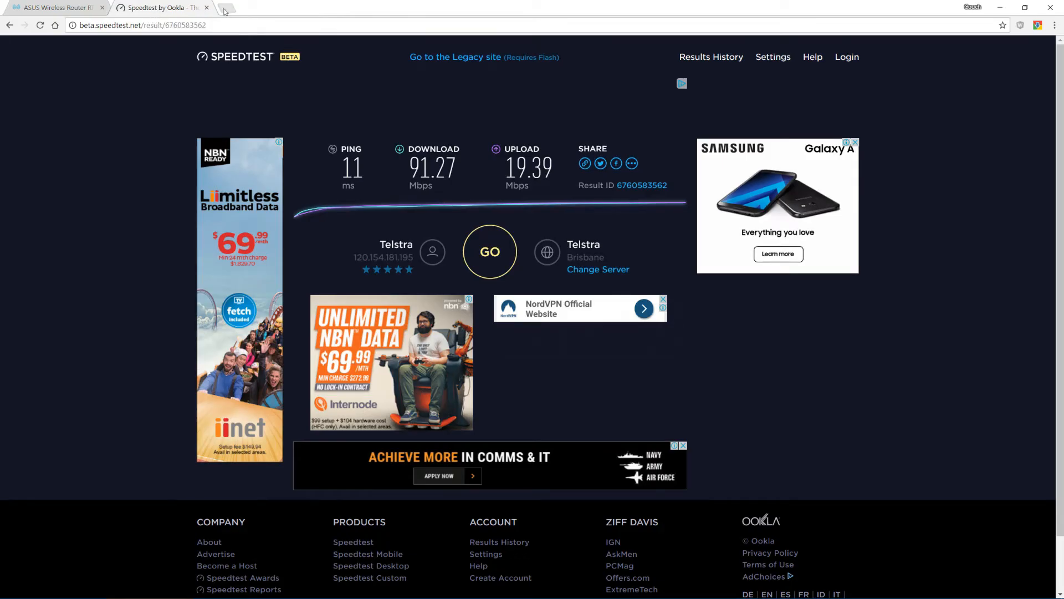
click(224, 8)
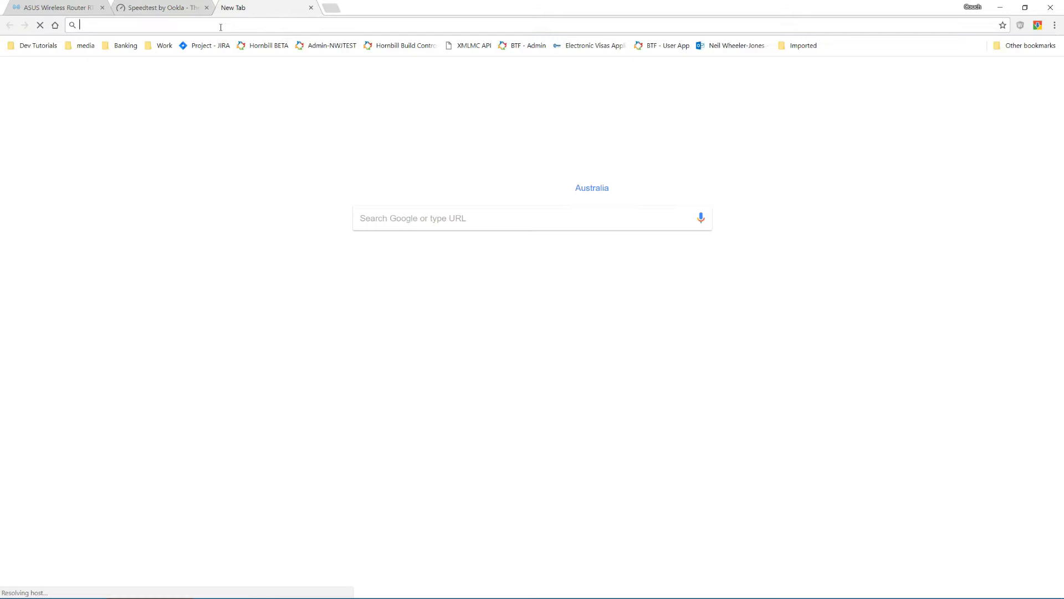
text(www.speedtest.net/?noflash=1)
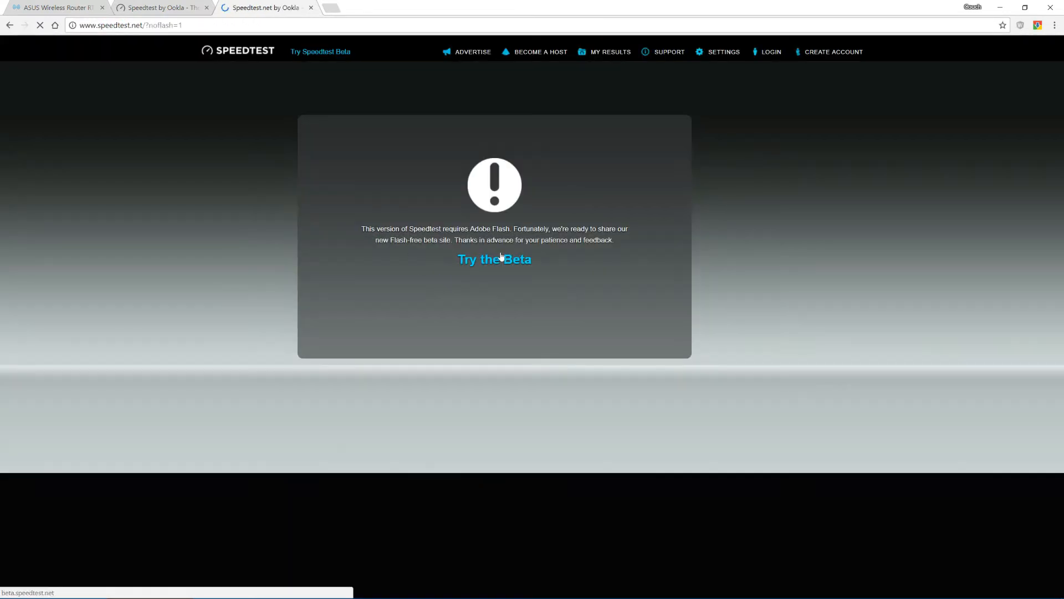
click(495, 259)
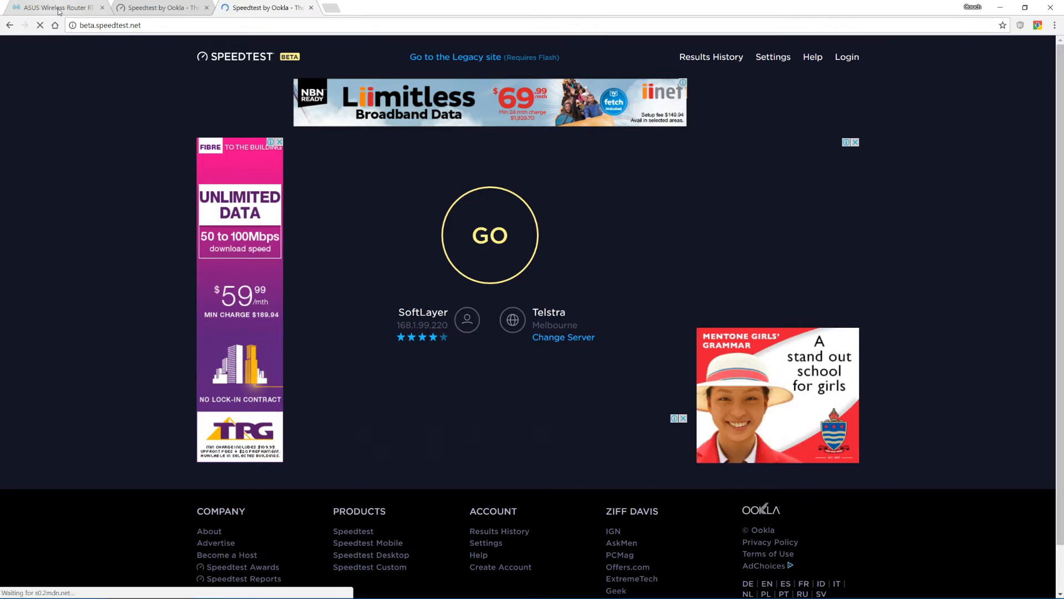
Check the VPN client state on the router, then return to the new Speedtest beta page
click(57, 8)
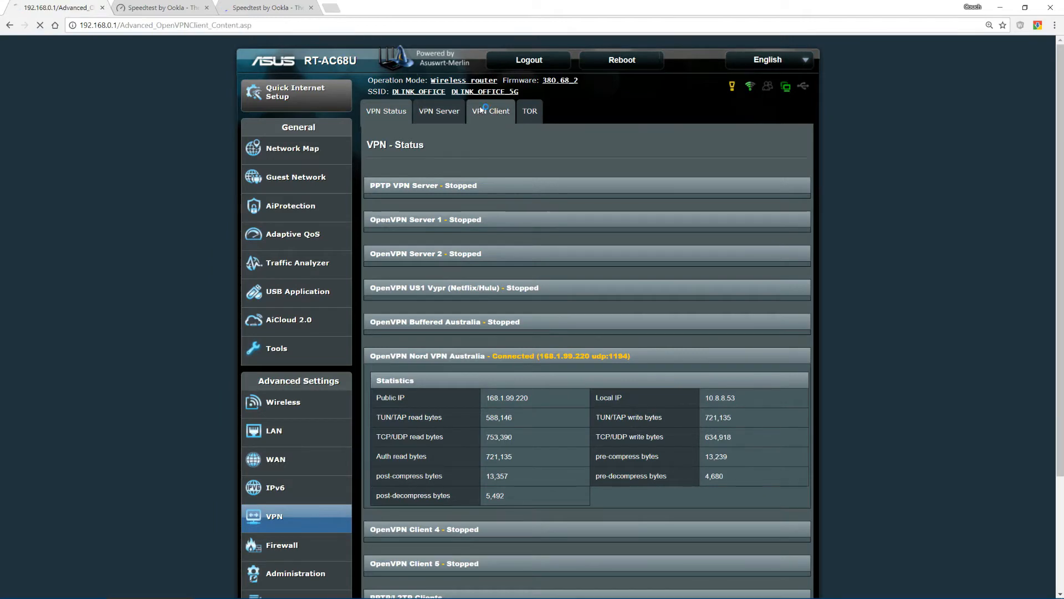
click(490, 111)
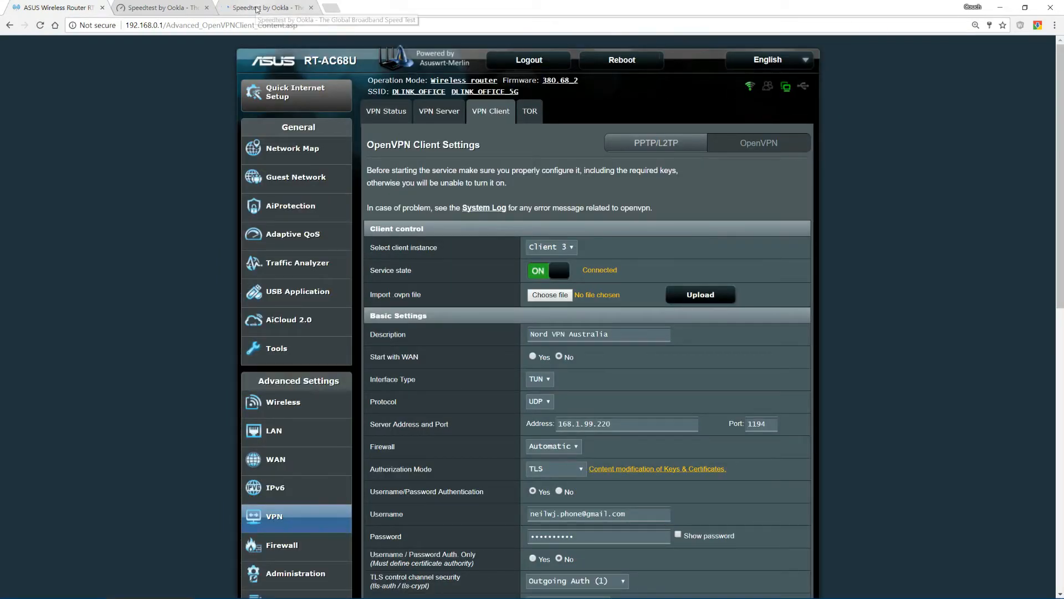
click(265, 7)
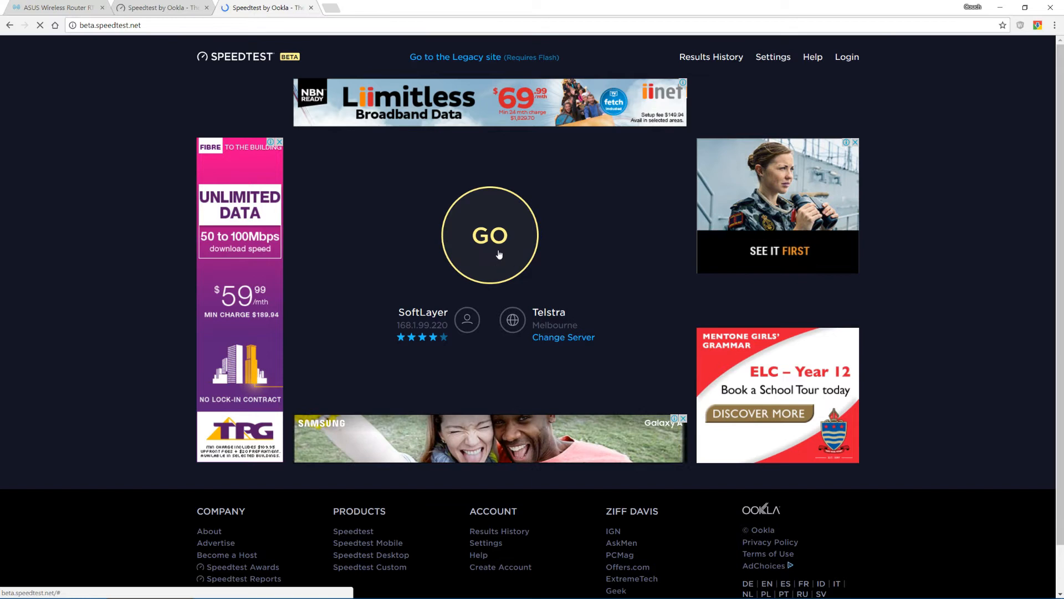
click(489, 235)
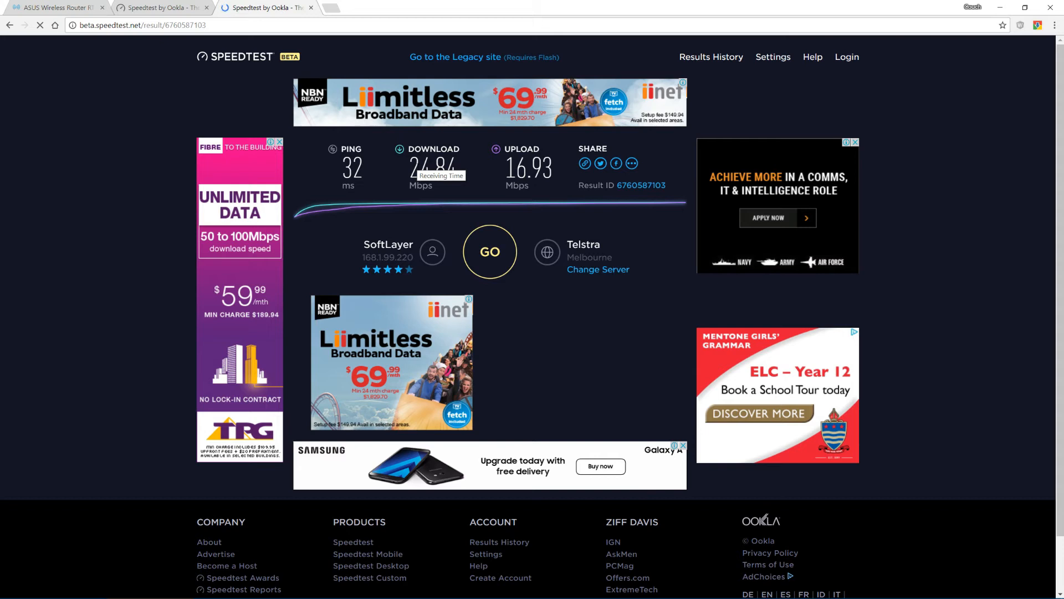
mouse_move(390, 205)
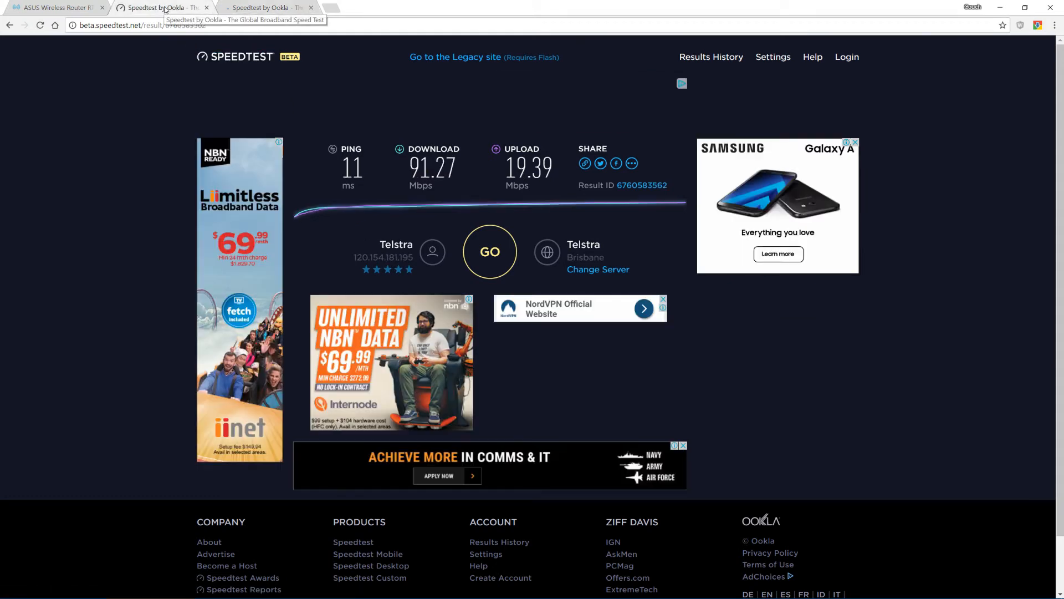
View the earlier non-VPN Speedtest result for comparison with the VPN run
click(51, 7)
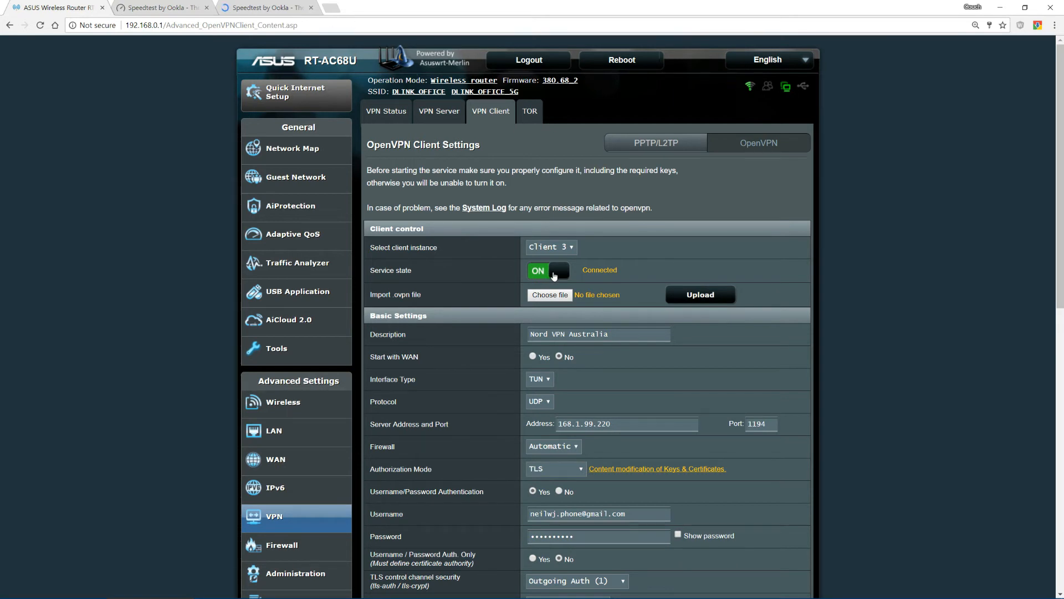
Switch the Nord VPN Australia OpenVPN client's service state OFF and review its settings
click(549, 270)
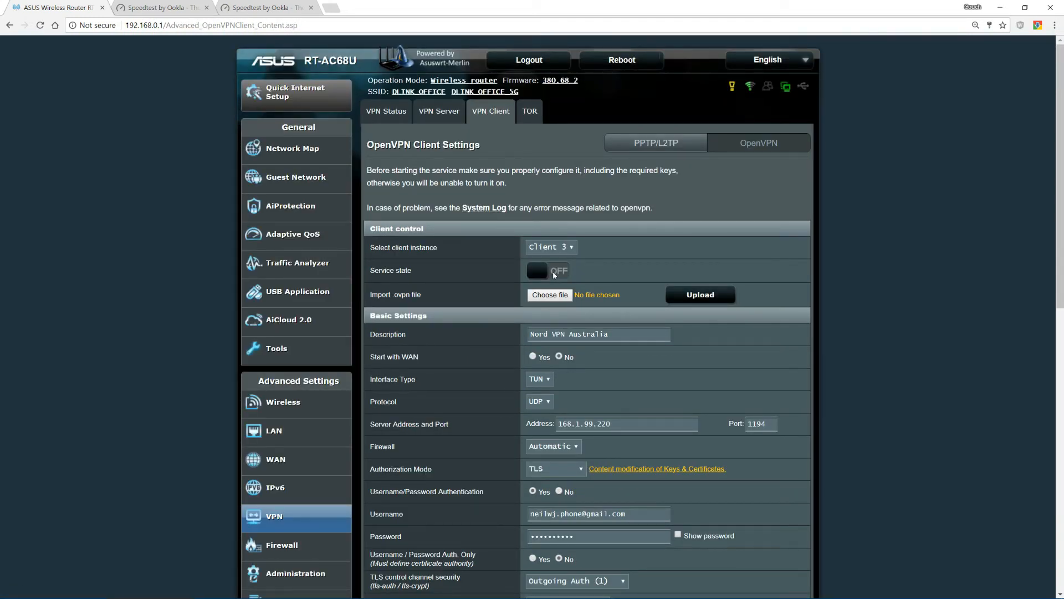
scroll(down, 3)
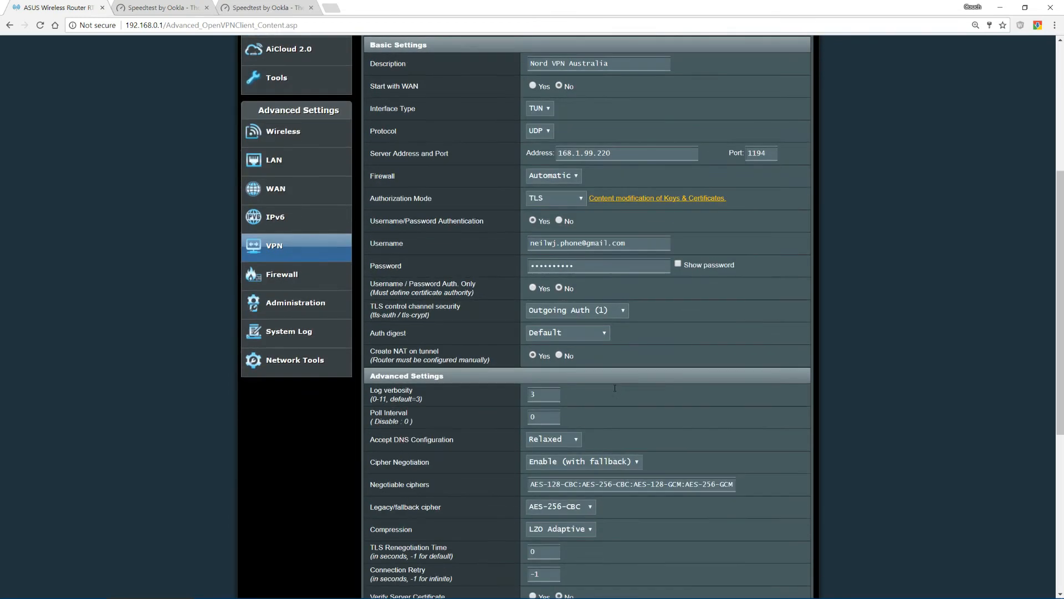
scroll(down, 3)
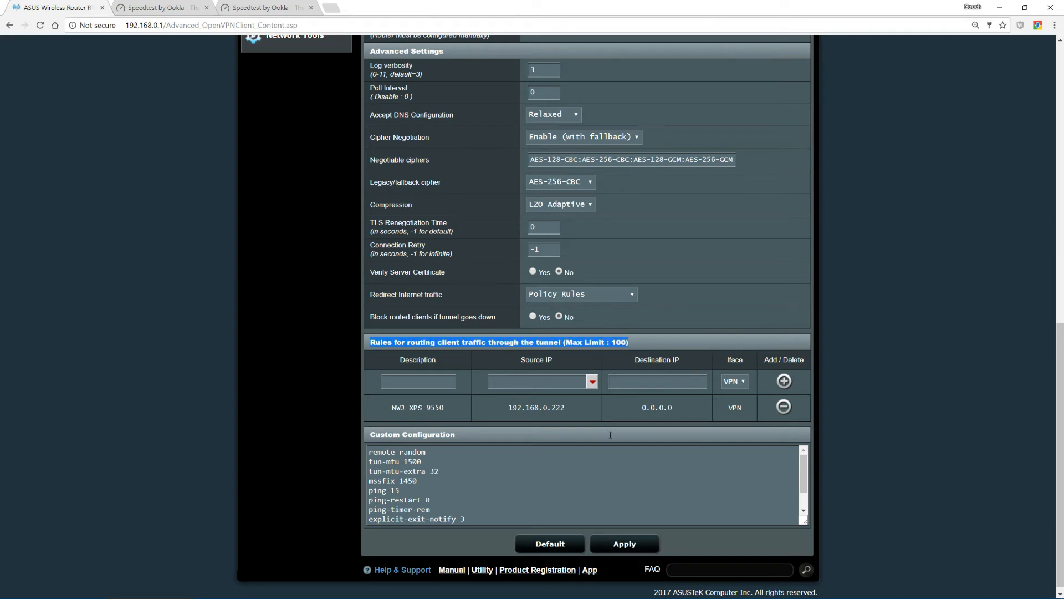
scroll(up, 3)
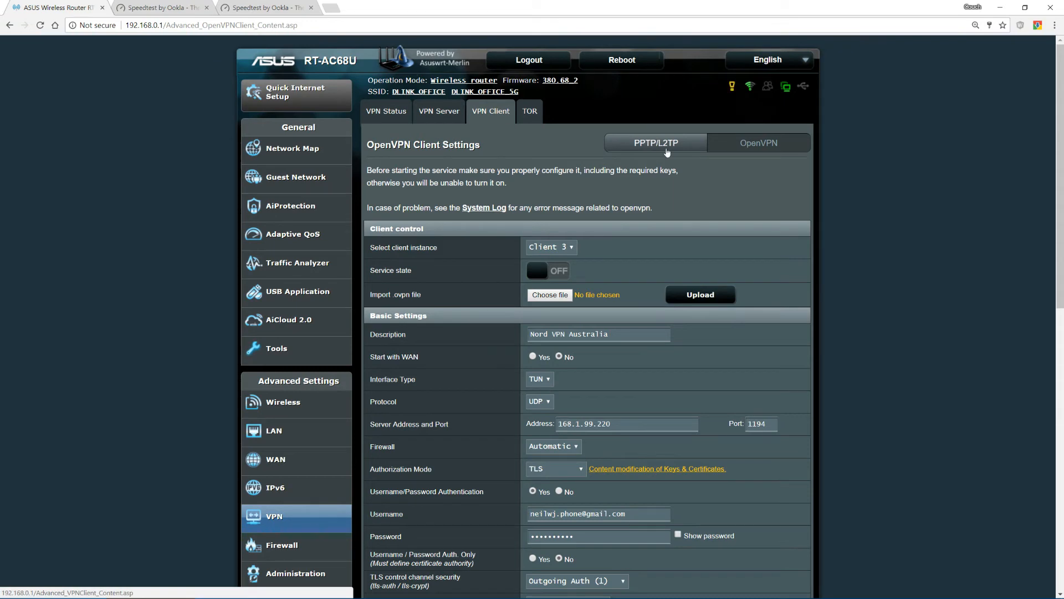
Show the PPTP/L2TP client profile list and start adding a new profile
click(655, 143)
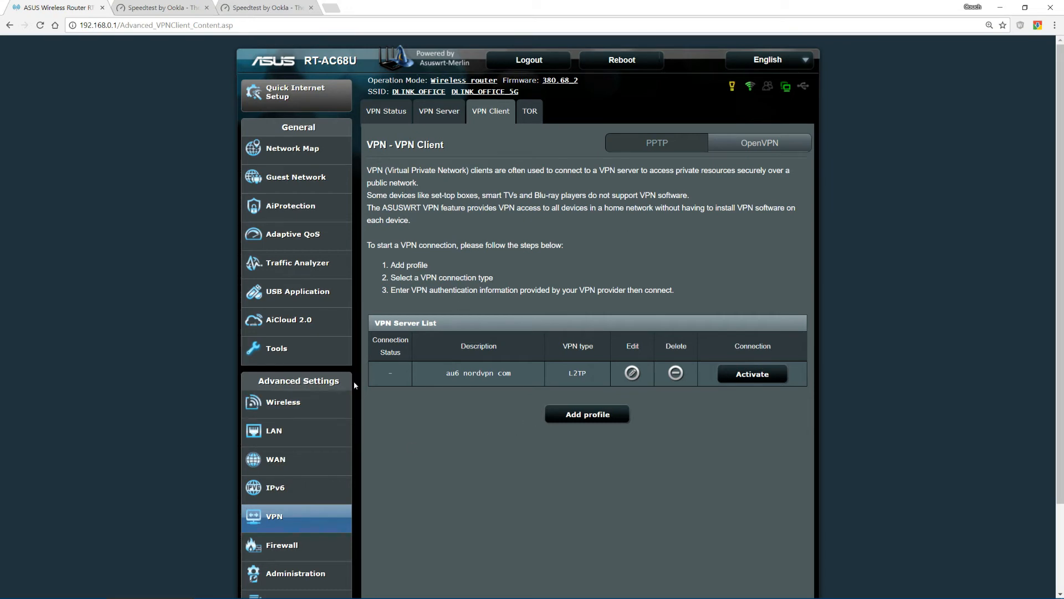
mouse_move(444, 381)
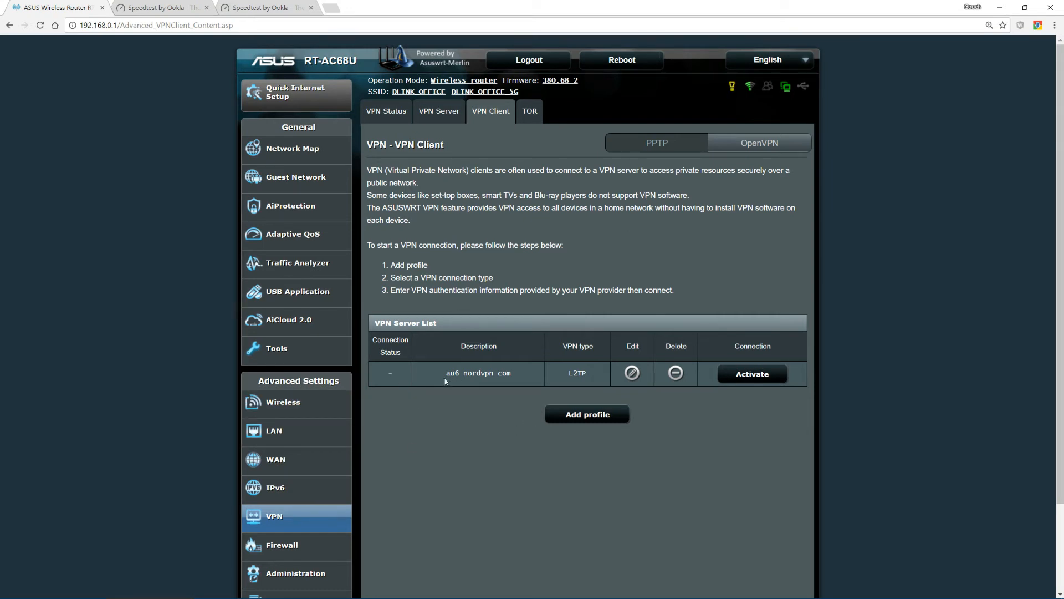
mouse_move(627, 388)
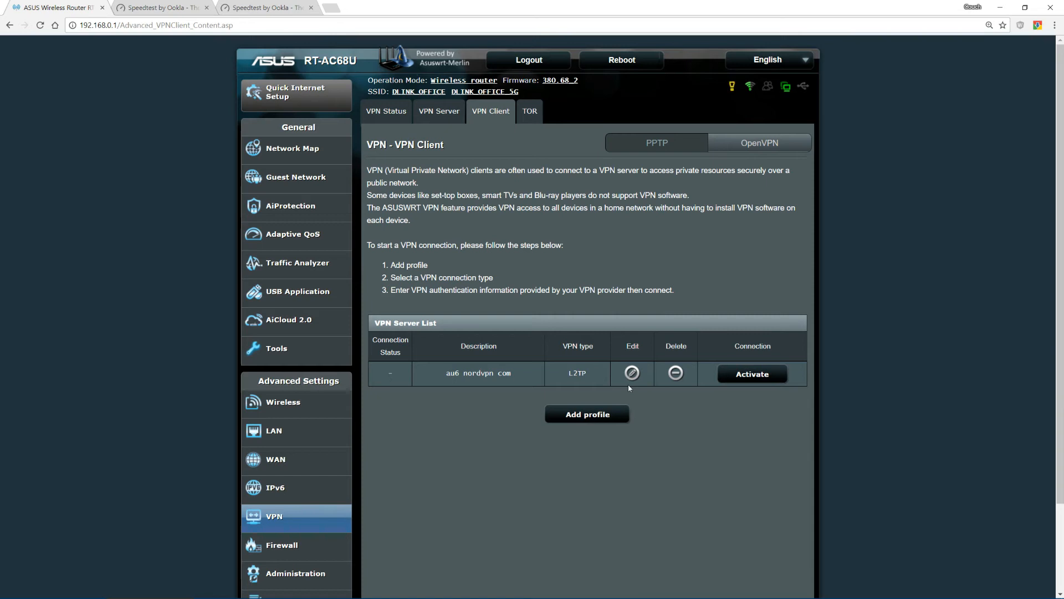
mouse_move(587, 413)
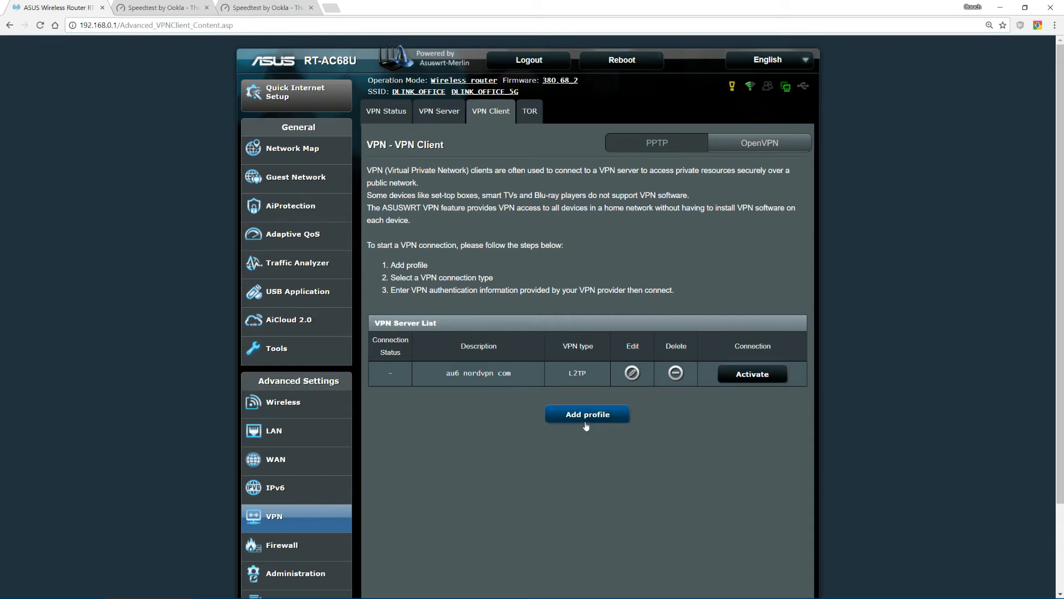
mouse_move(589, 418)
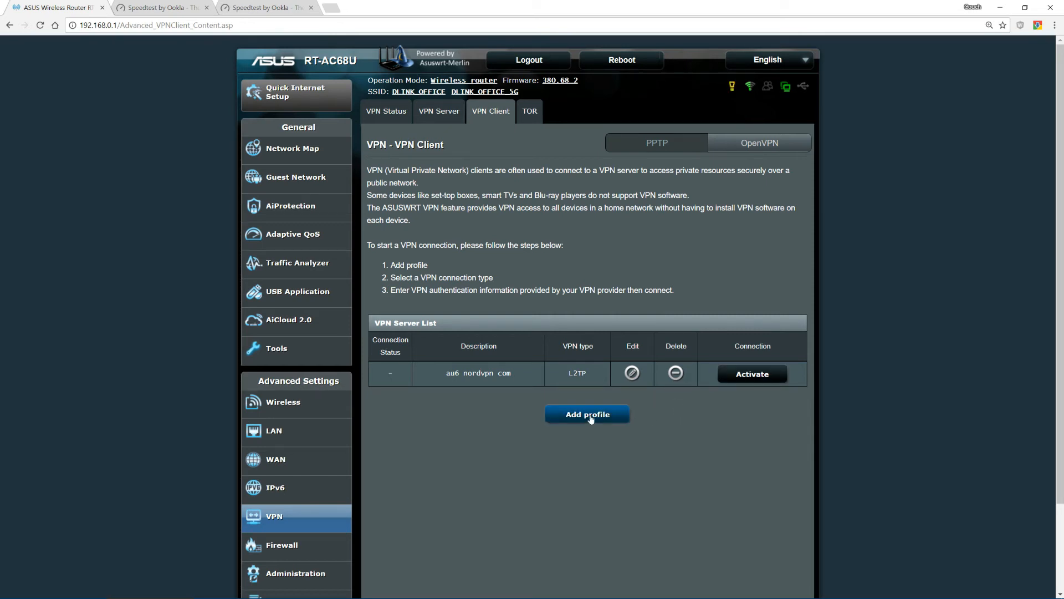
click(586, 413)
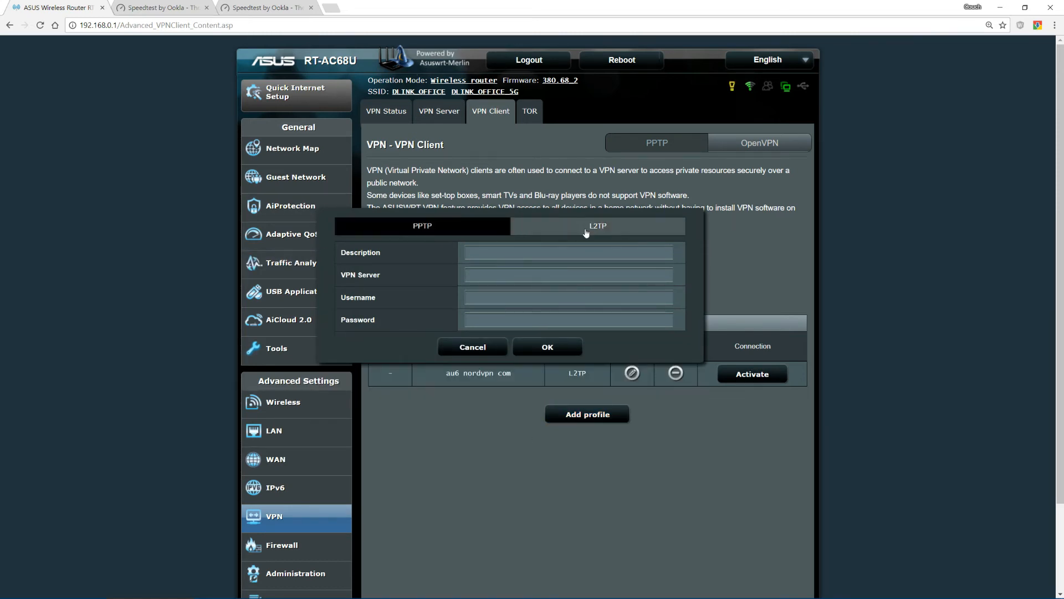
Fill description 'my vpn provider' and server au6.nordvpn.com into the new profile, then cancel it
click(569, 252)
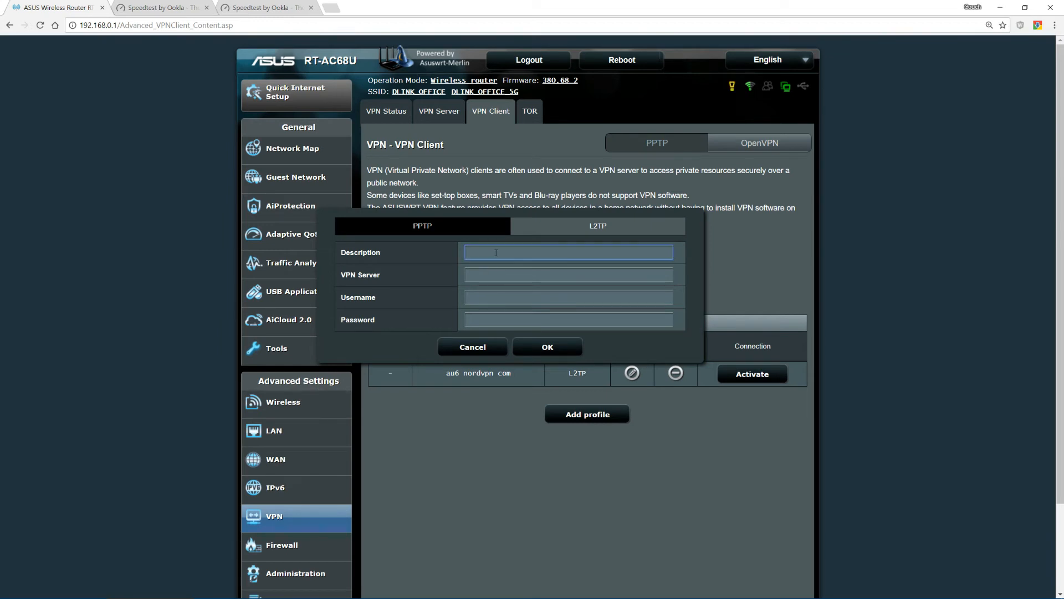
text(my vpn p)
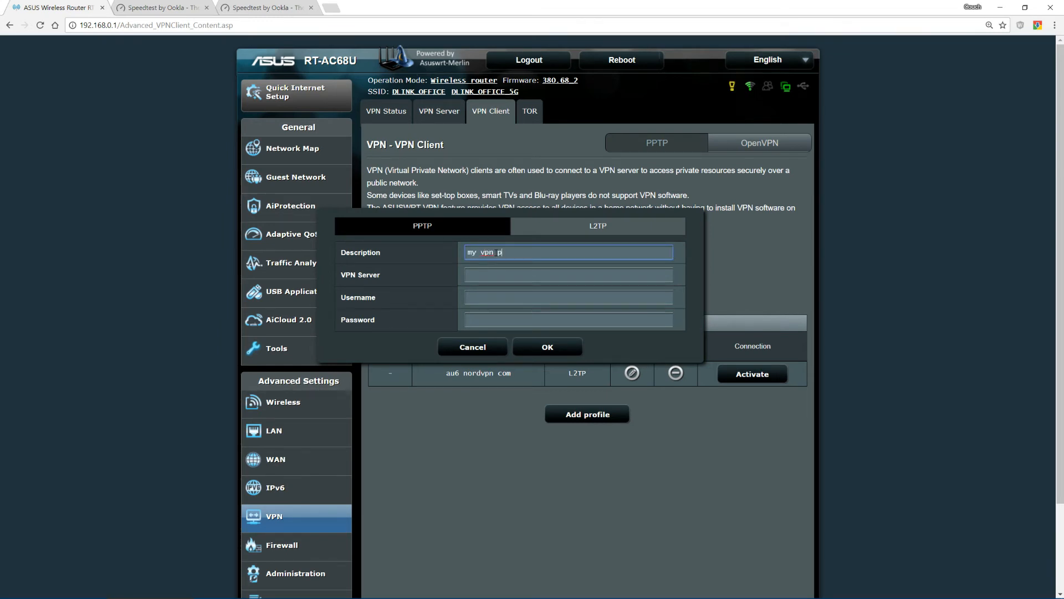
text(rovider)
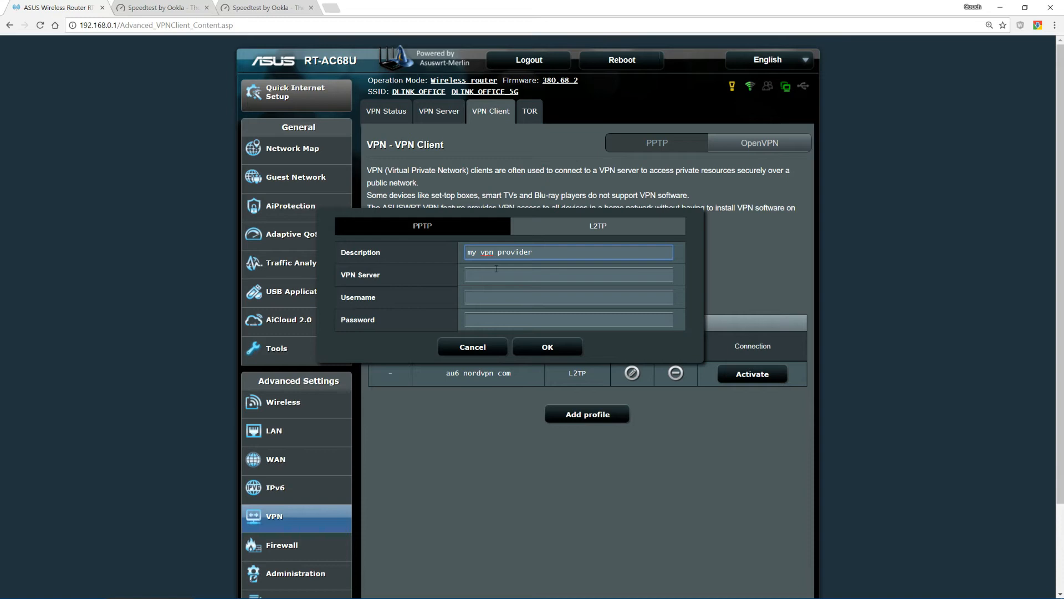
text(au)
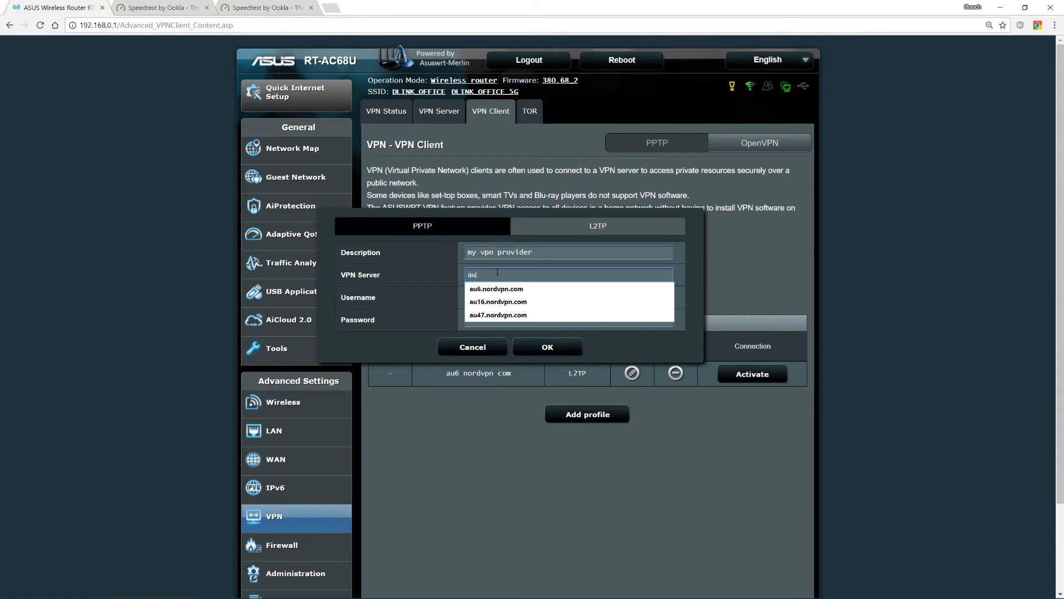
click(496, 288)
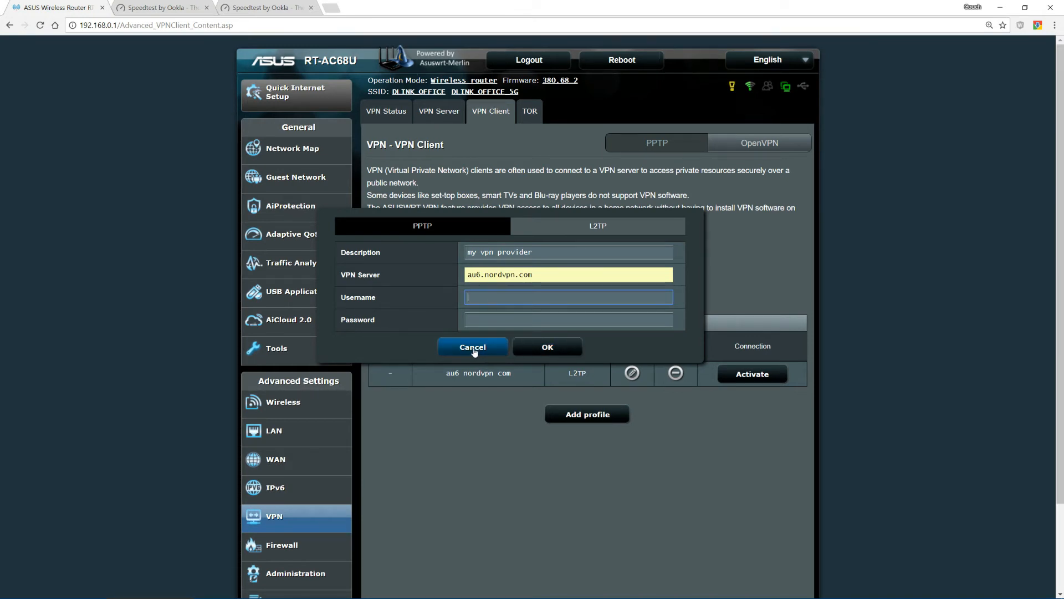
click(472, 347)
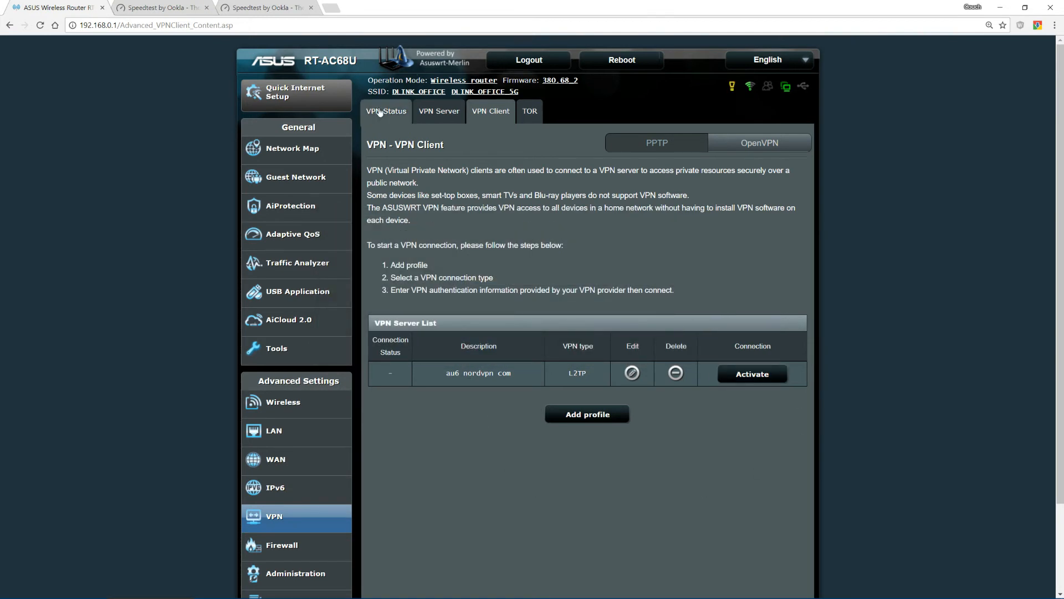
click(385, 111)
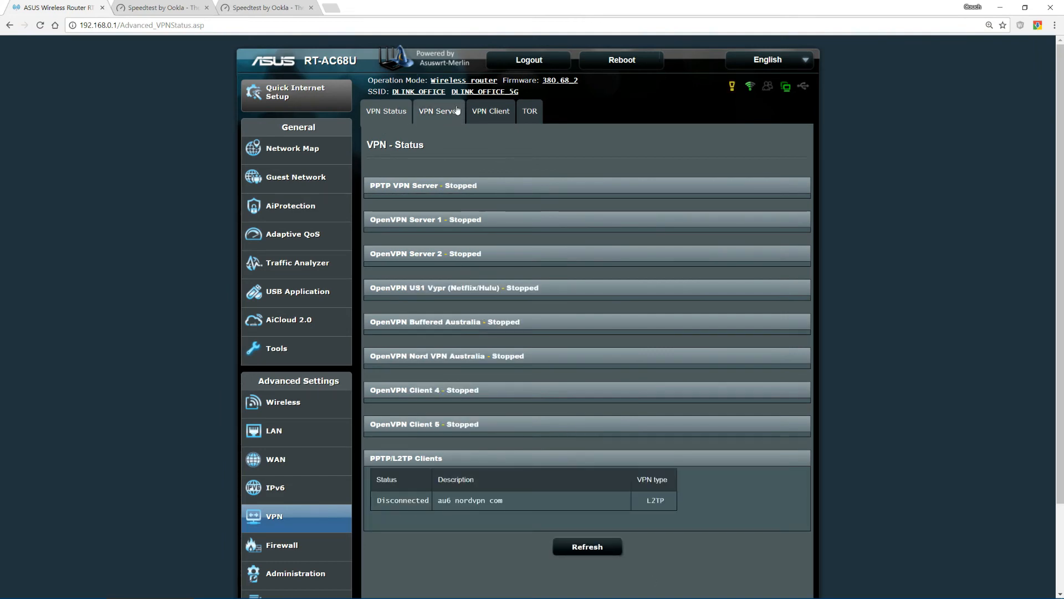
click(490, 111)
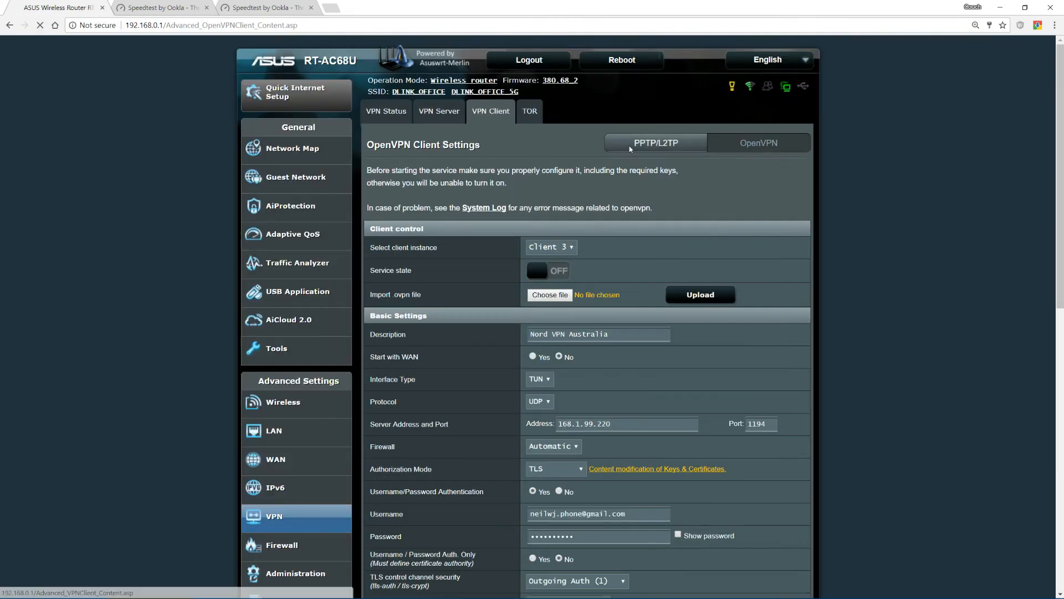
click(654, 143)
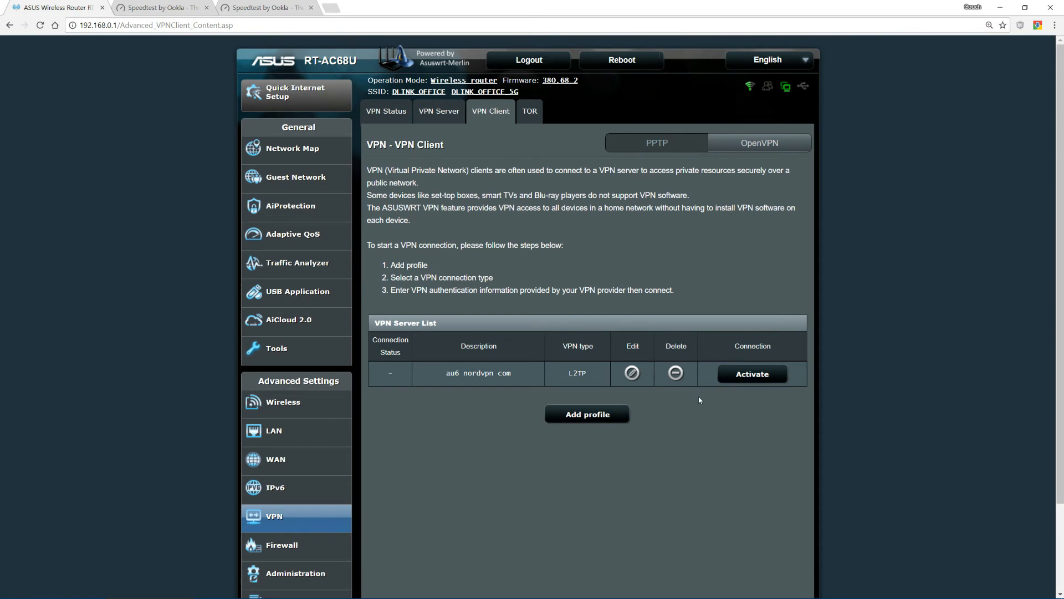
Activate the au6 nordvpn com L2TP profile so it starts connecting
click(752, 373)
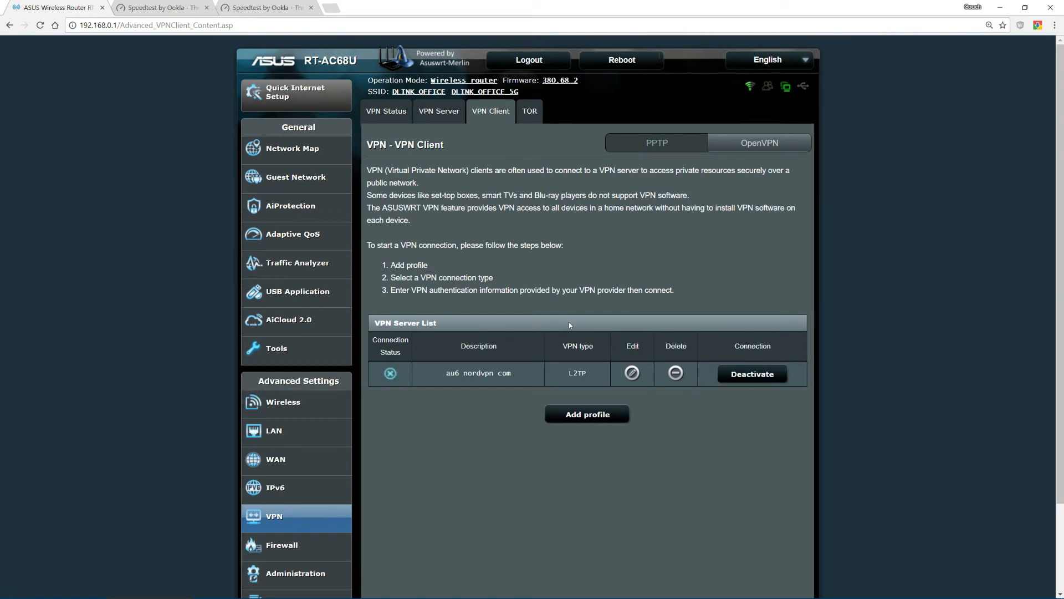
mouse_move(444, 274)
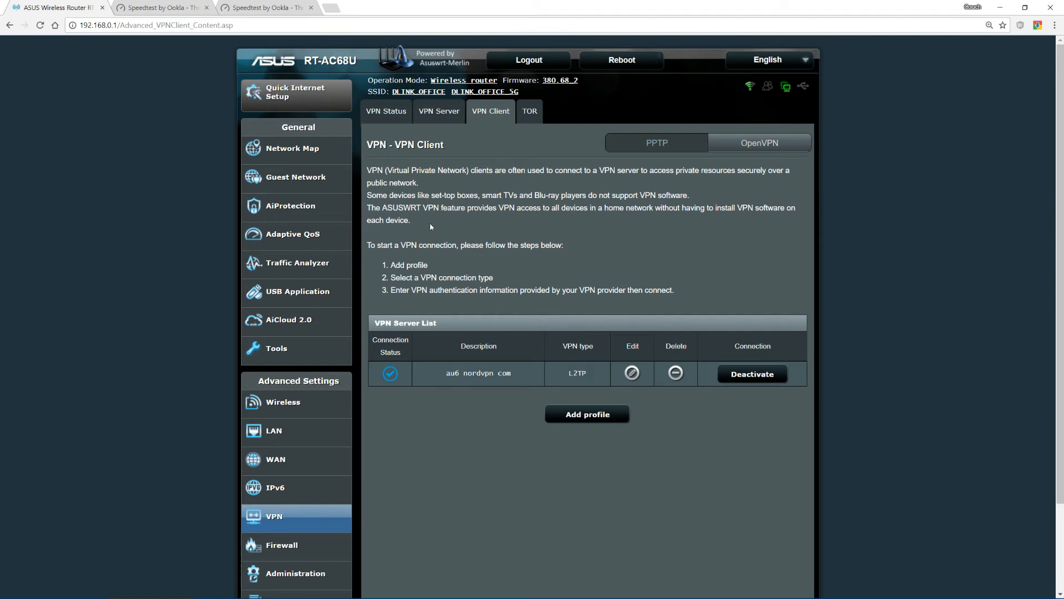
mouse_move(386, 111)
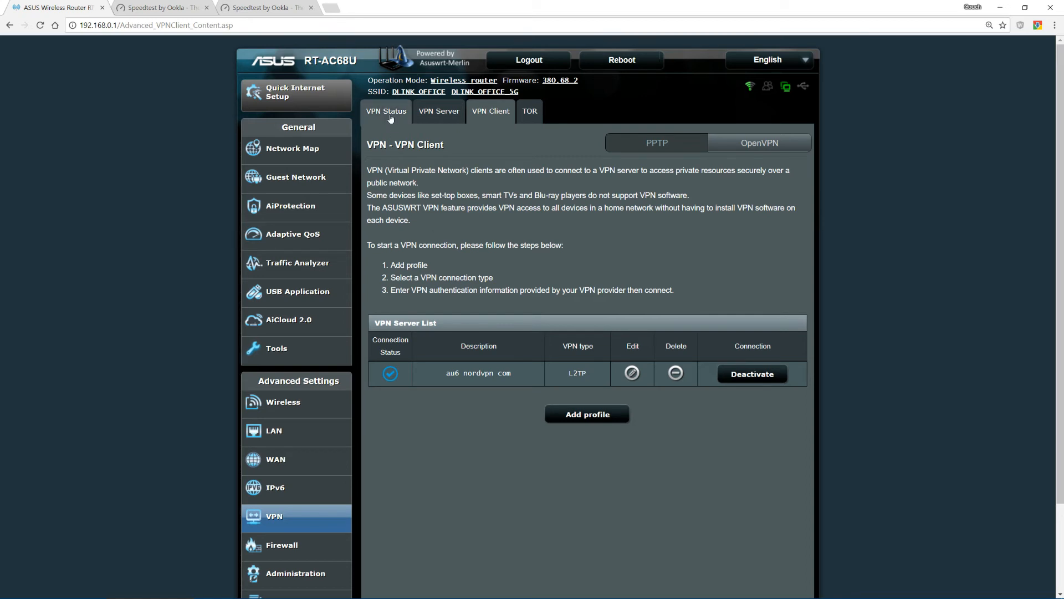
Confirm on VPN Status that the au6 nordvpn com PPTP/L2TP client shows Connected
click(386, 111)
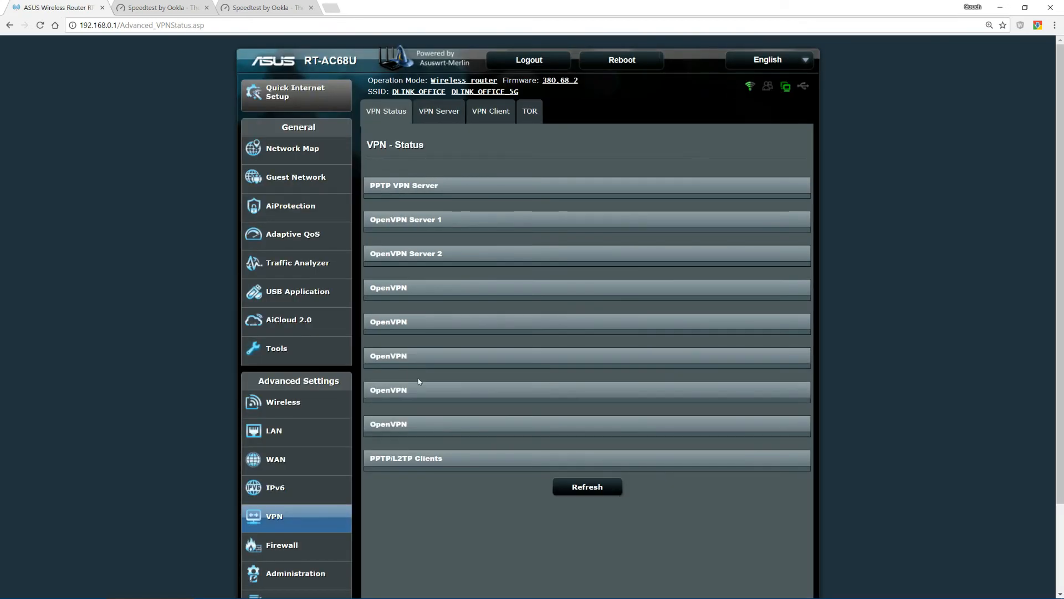
click(587, 485)
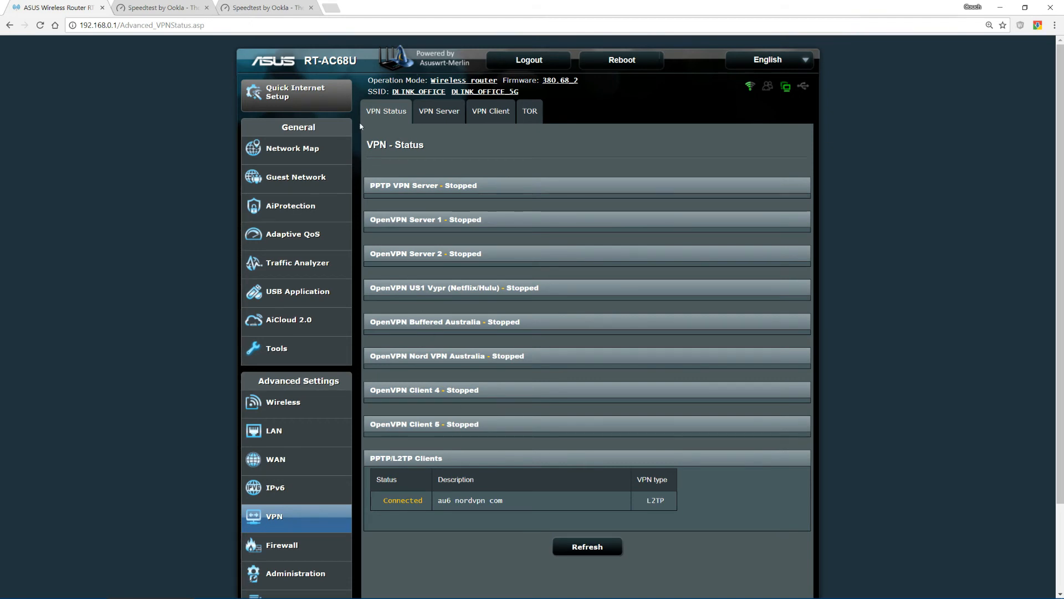
mouse_move(333, 13)
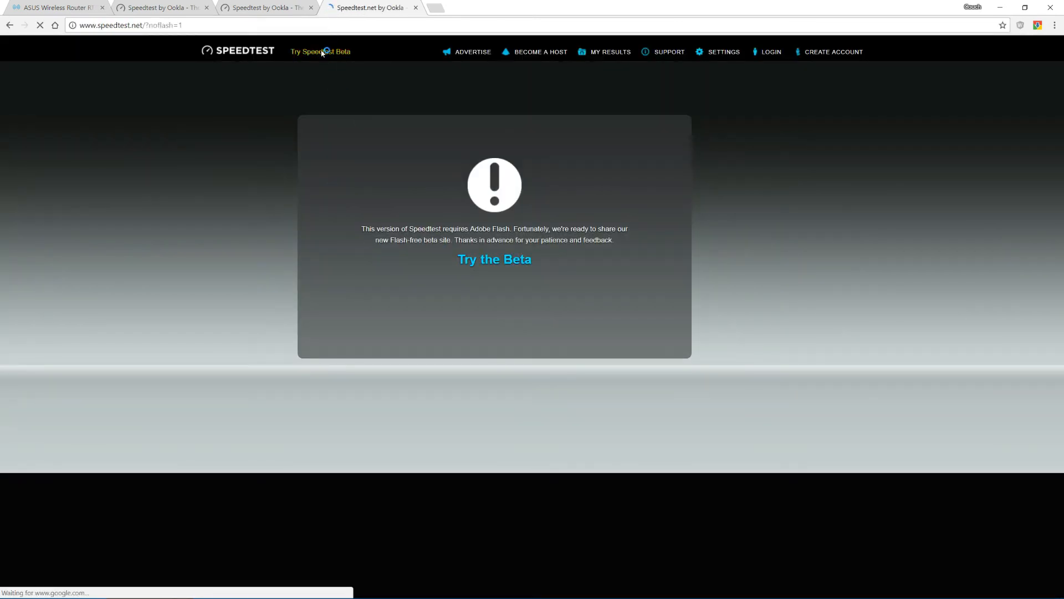
Enter the Speedtest beta site and switch the test server to Telstra Melbourne
click(494, 259)
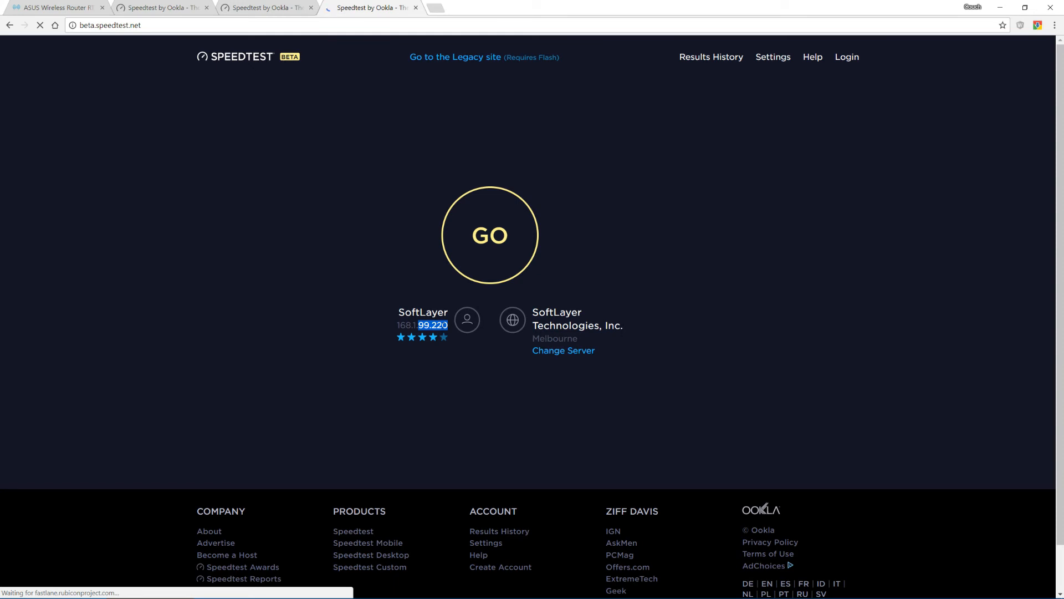
click(489, 235)
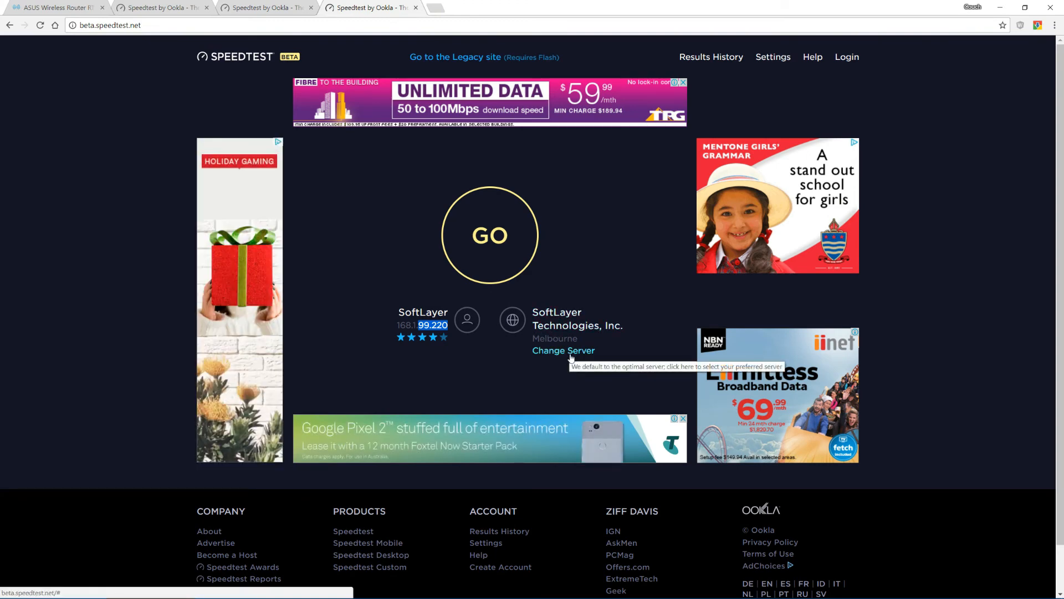
click(563, 350)
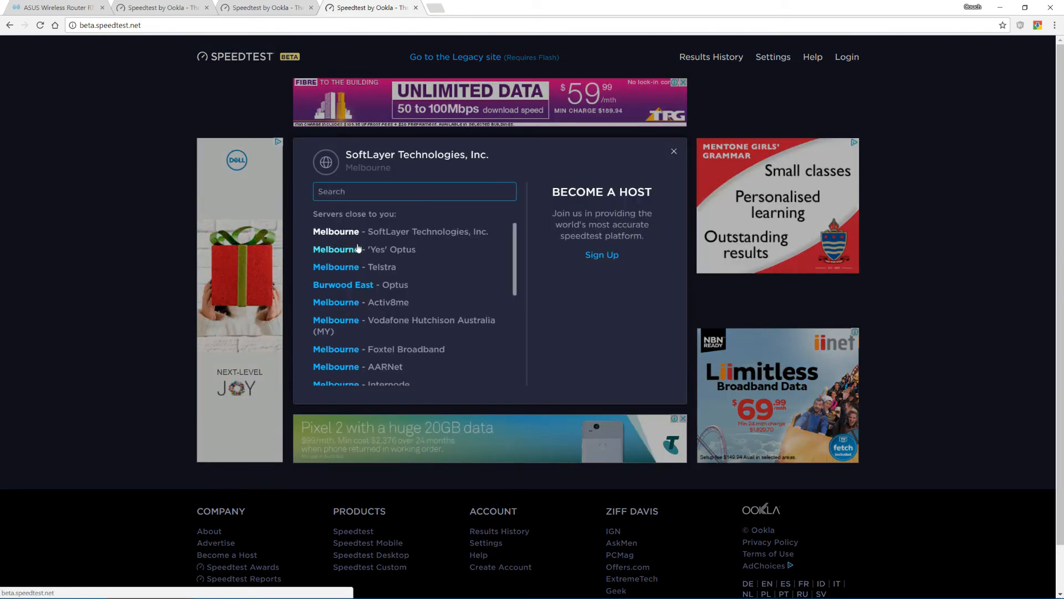
click(355, 267)
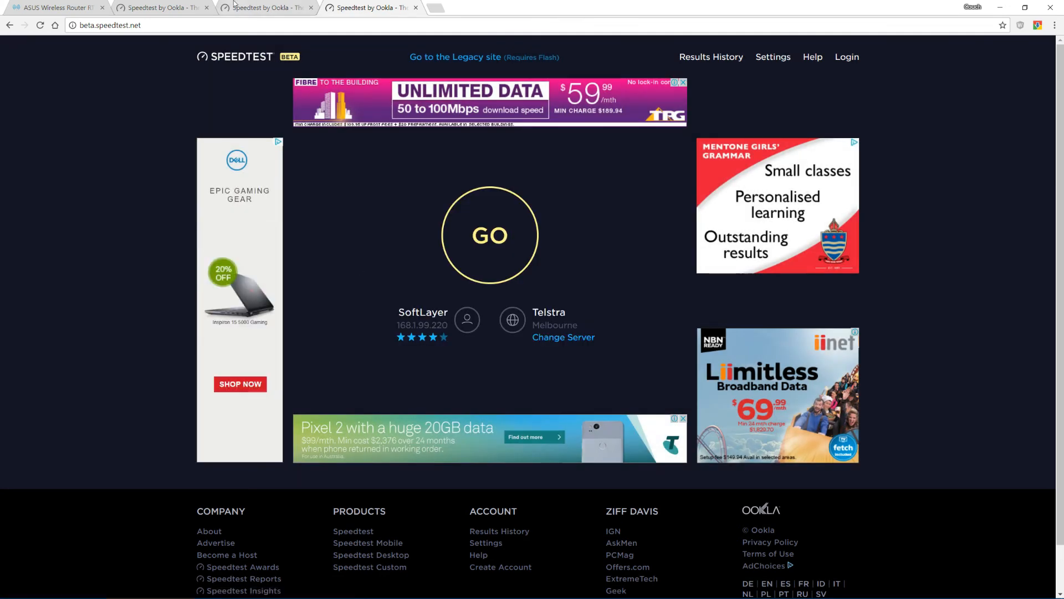
click(488, 235)
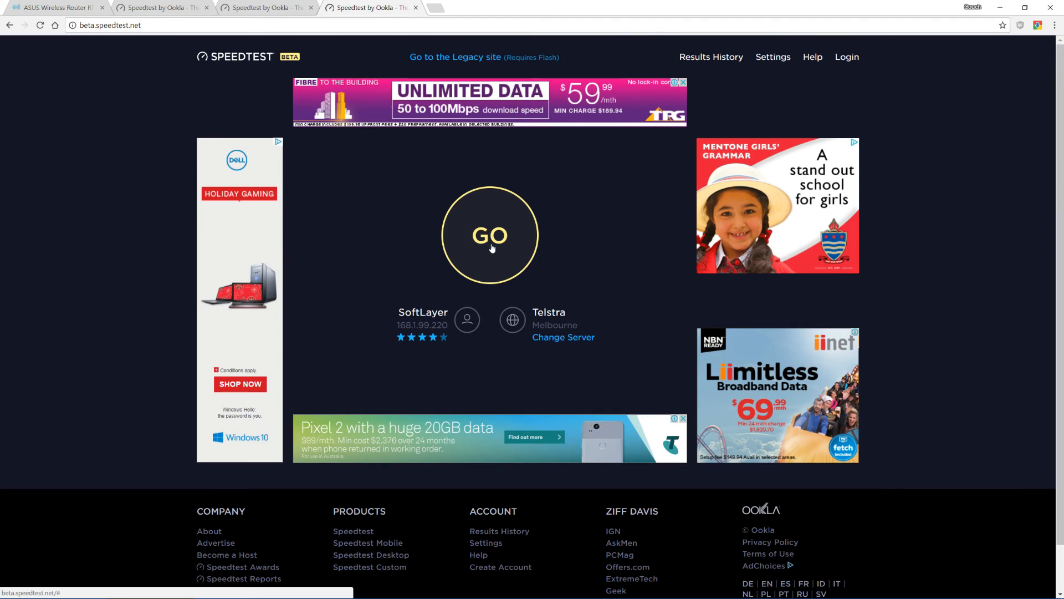
Run the speed test (32 ms ping, 80.62 Mbps down, 18.91 Mbps up) and return to the router
click(488, 235)
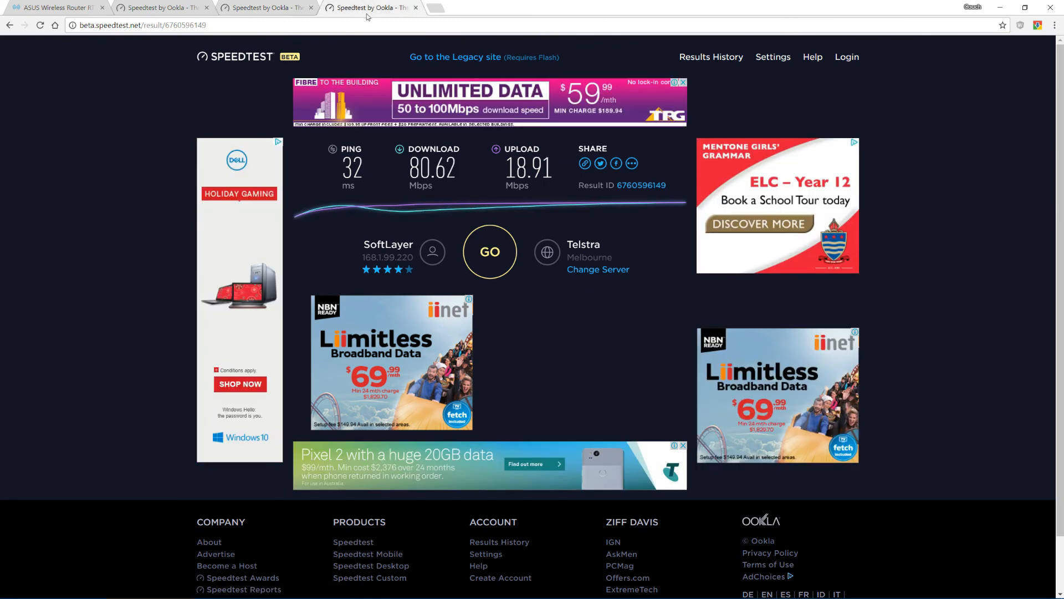
click(55, 8)
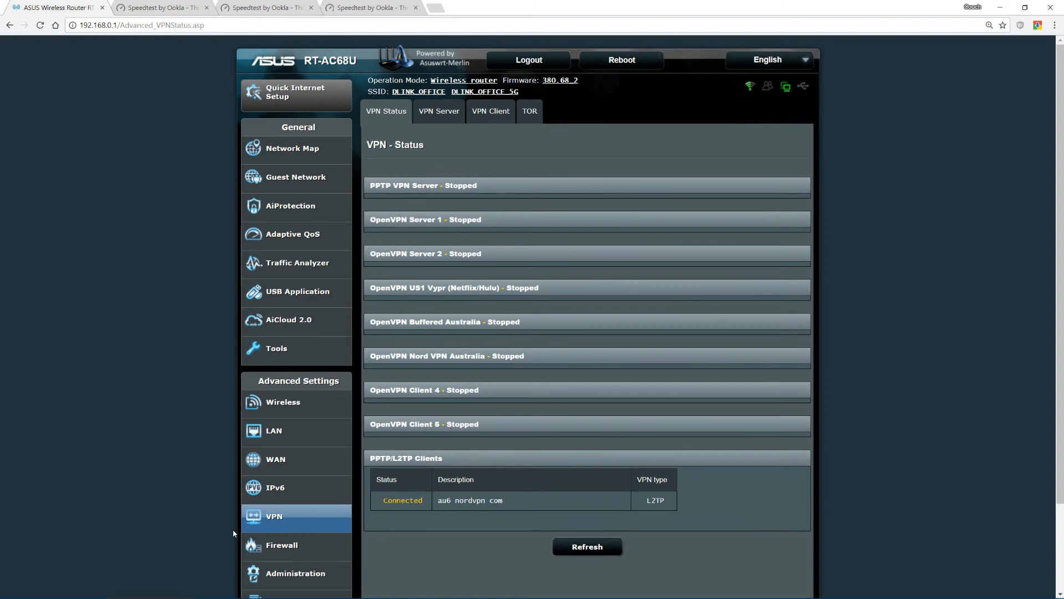
mouse_move(467, 455)
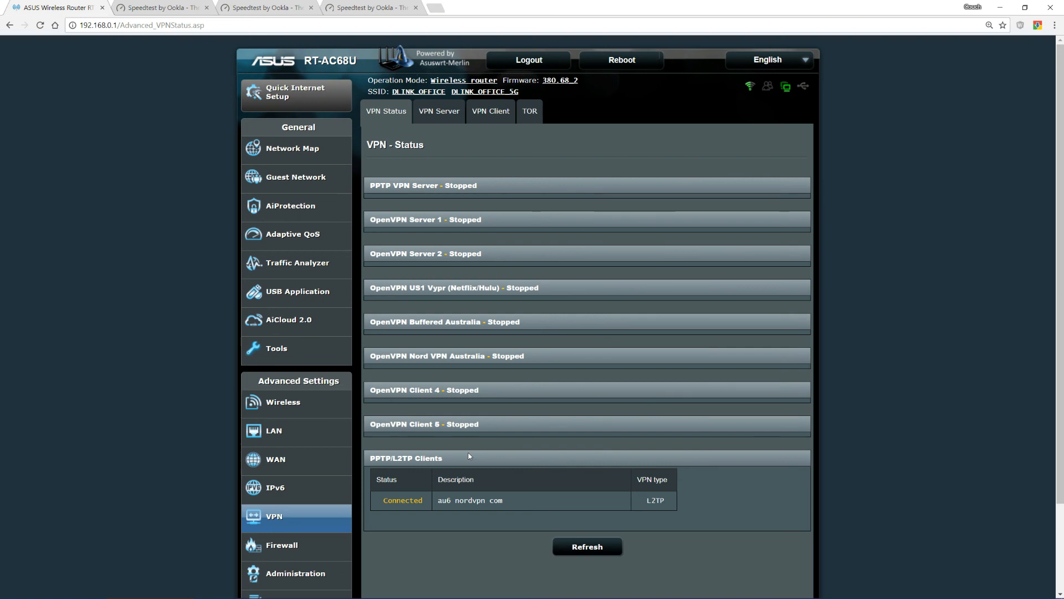
mouse_move(217, 213)
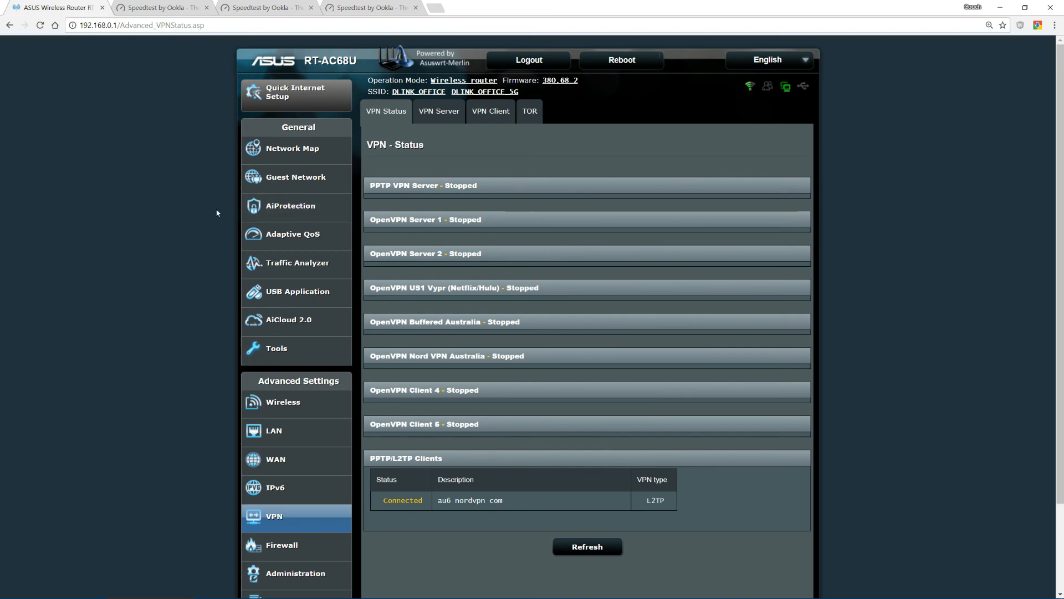
After confirming au6.nordvpn.com shows Connected, bring the Speedtest result back into view
click(371, 8)
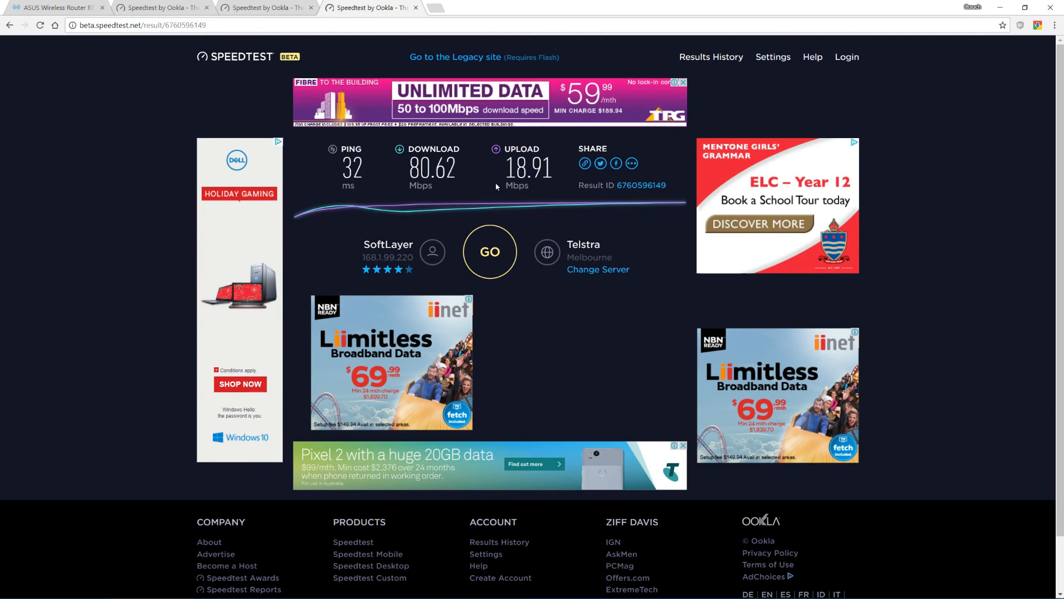
Review the 80.62 Mbps result and return to the router's VPN status page
click(54, 8)
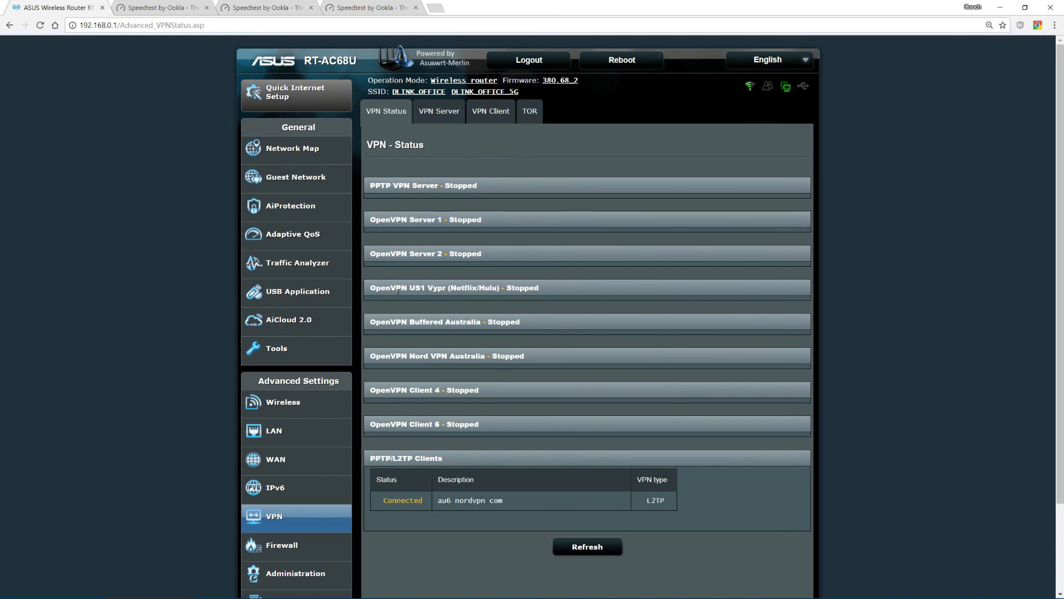
double_click(422, 287)
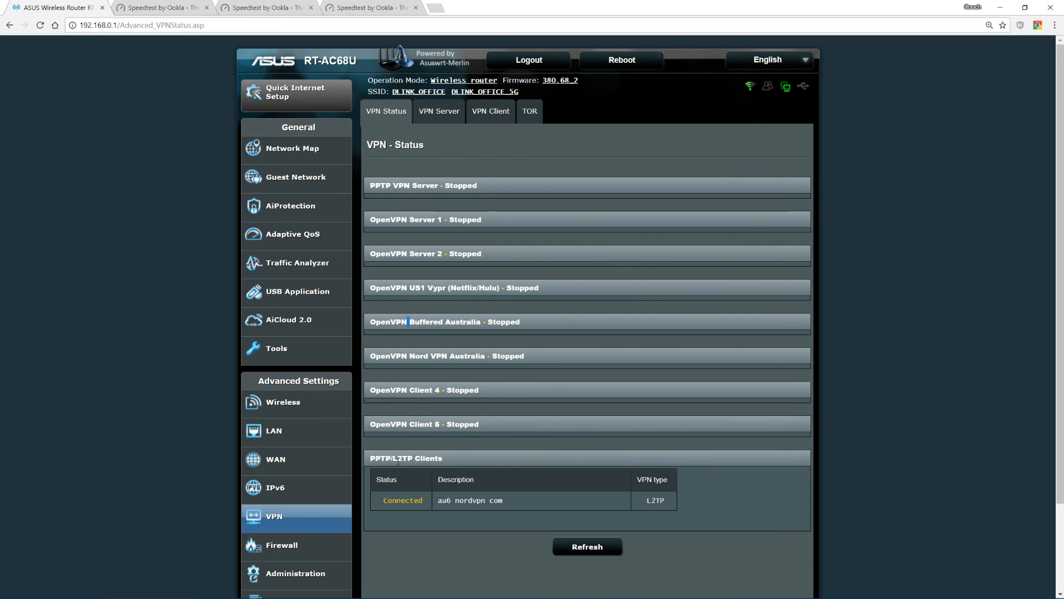
mouse_move(531, 505)
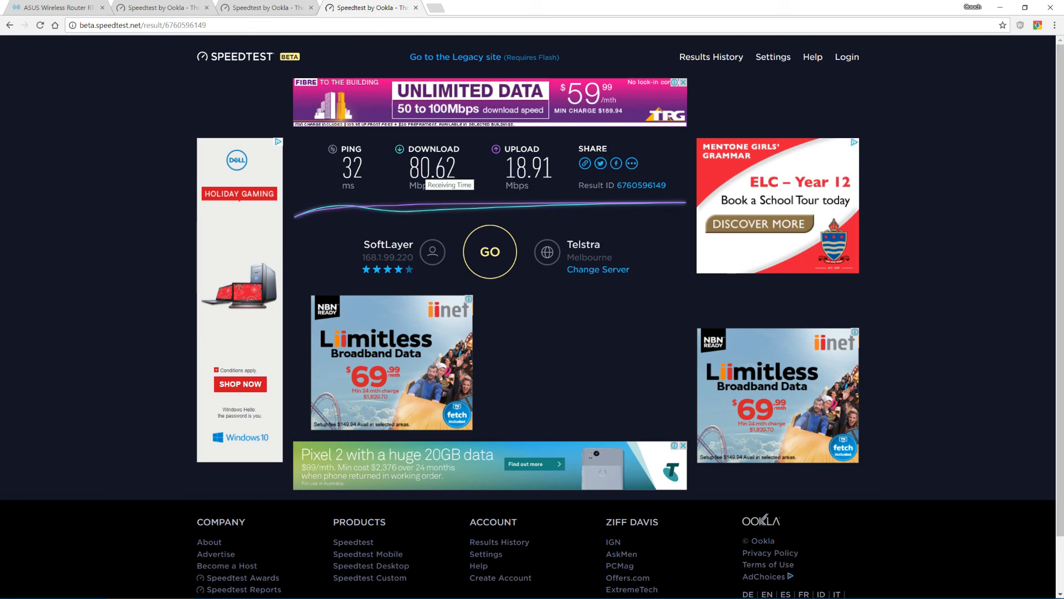
click(55, 8)
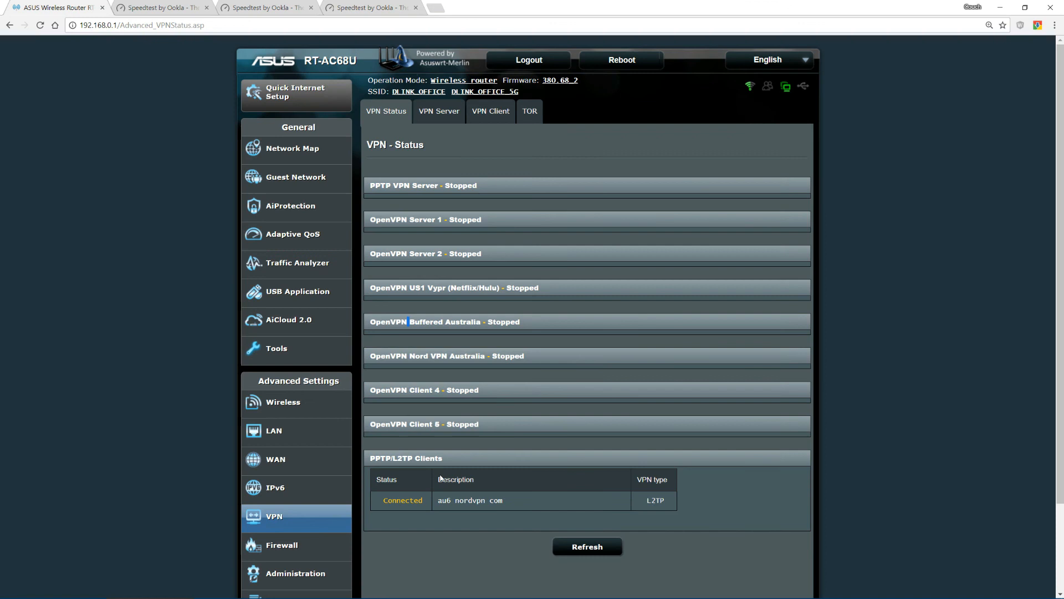